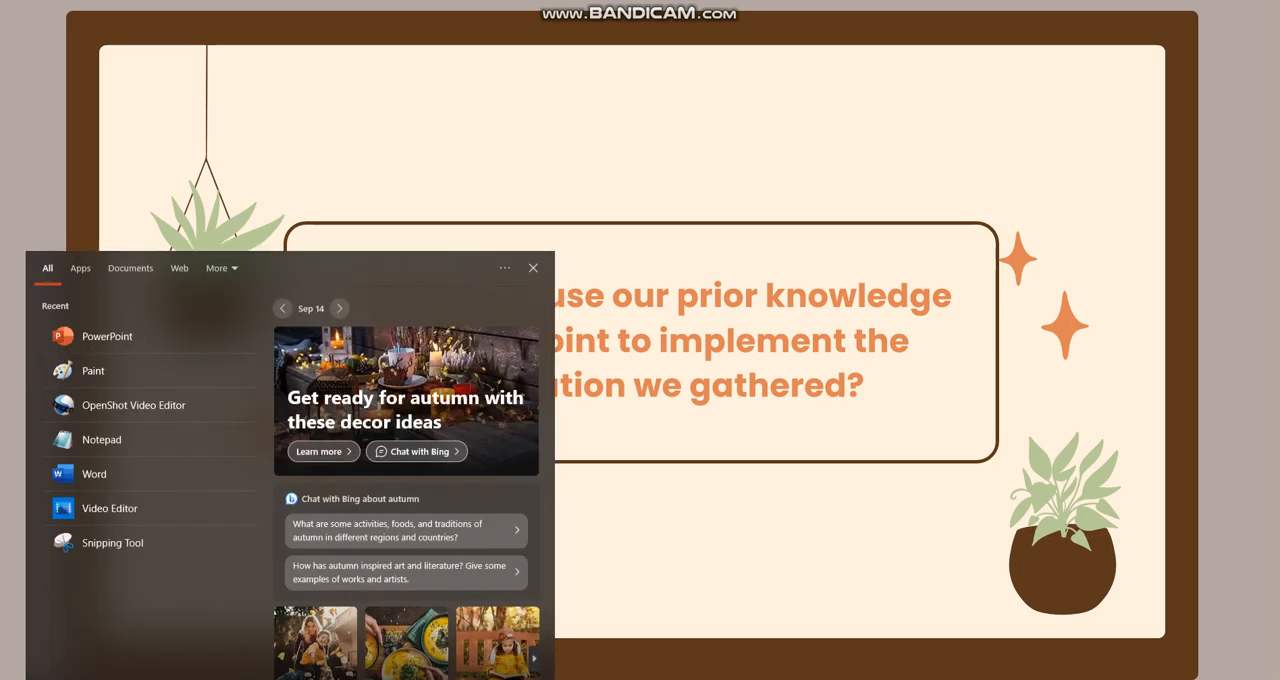
pyautogui.moveTo(108, 336)
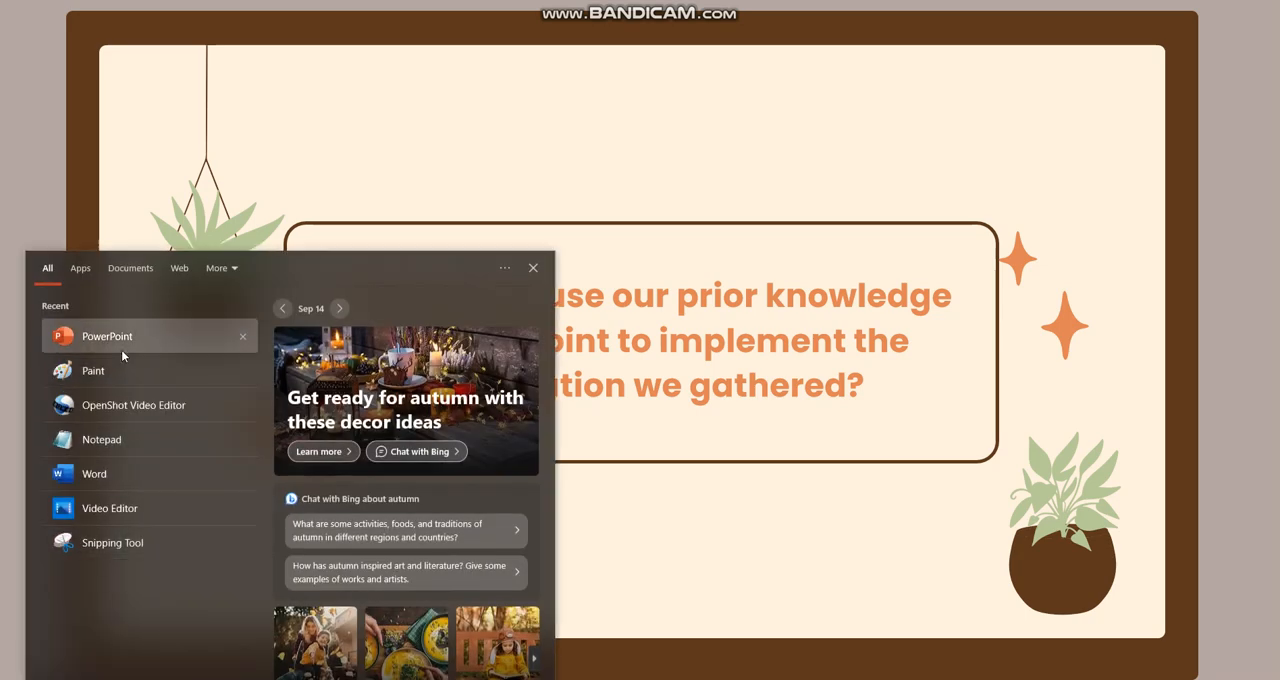
# - Launch PowerPoint from the Start menu and begin a new blank presentation
pyautogui.click(108, 336)
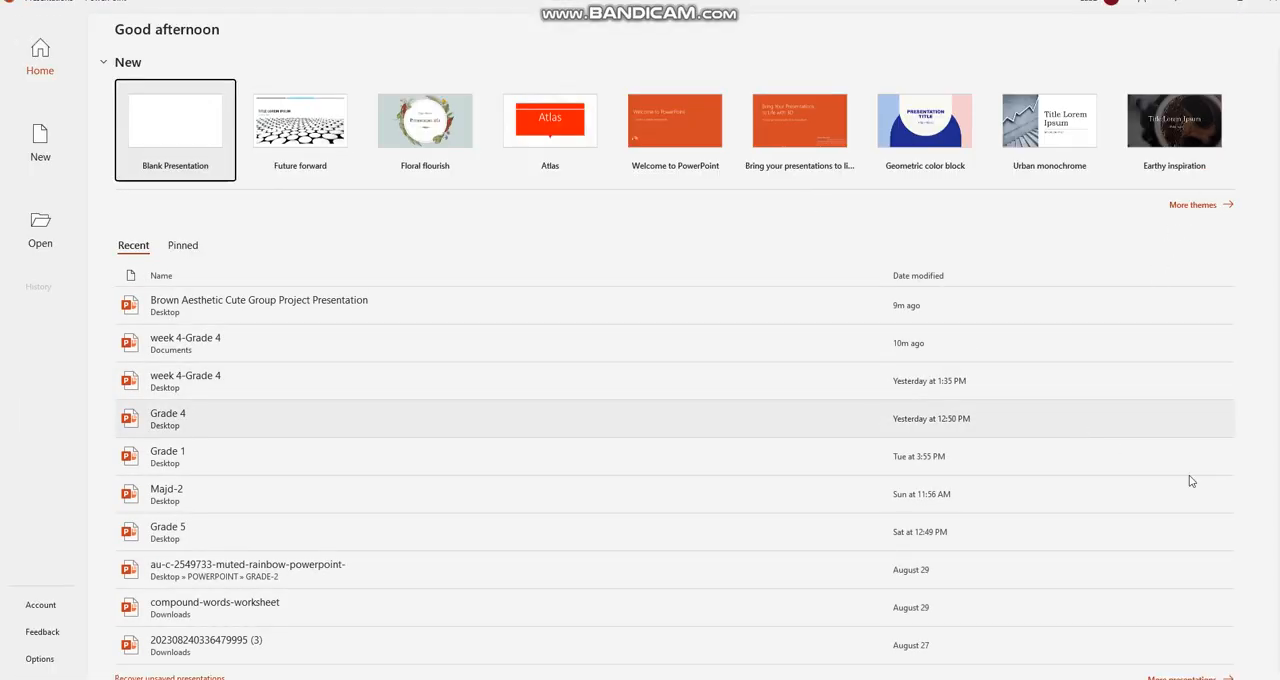
pyautogui.moveTo(168, 148)
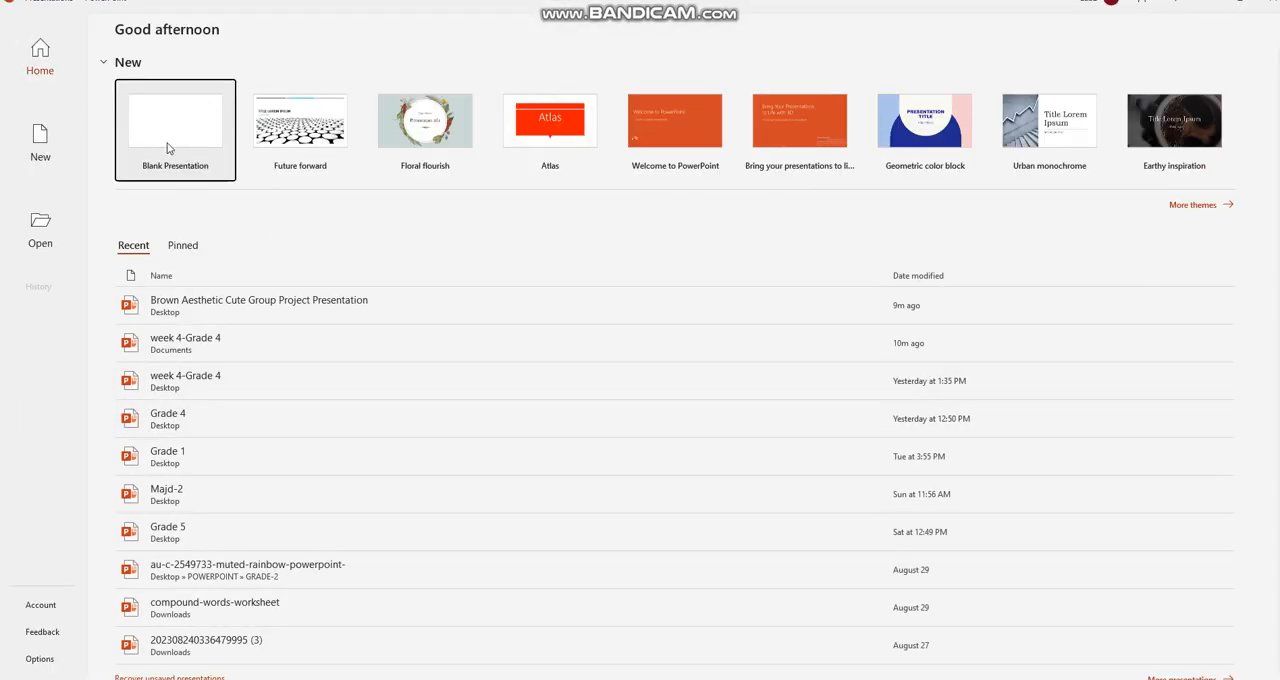
pyautogui.click(176, 126)
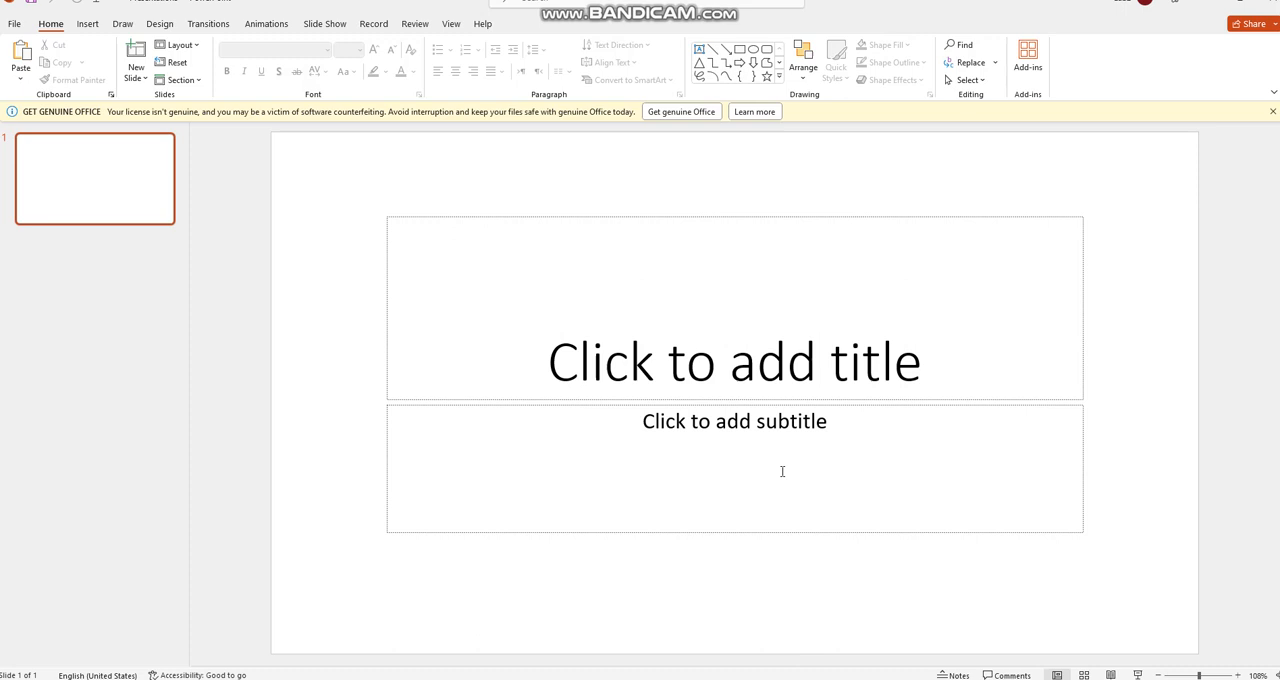
pyautogui.moveTo(808, 476)
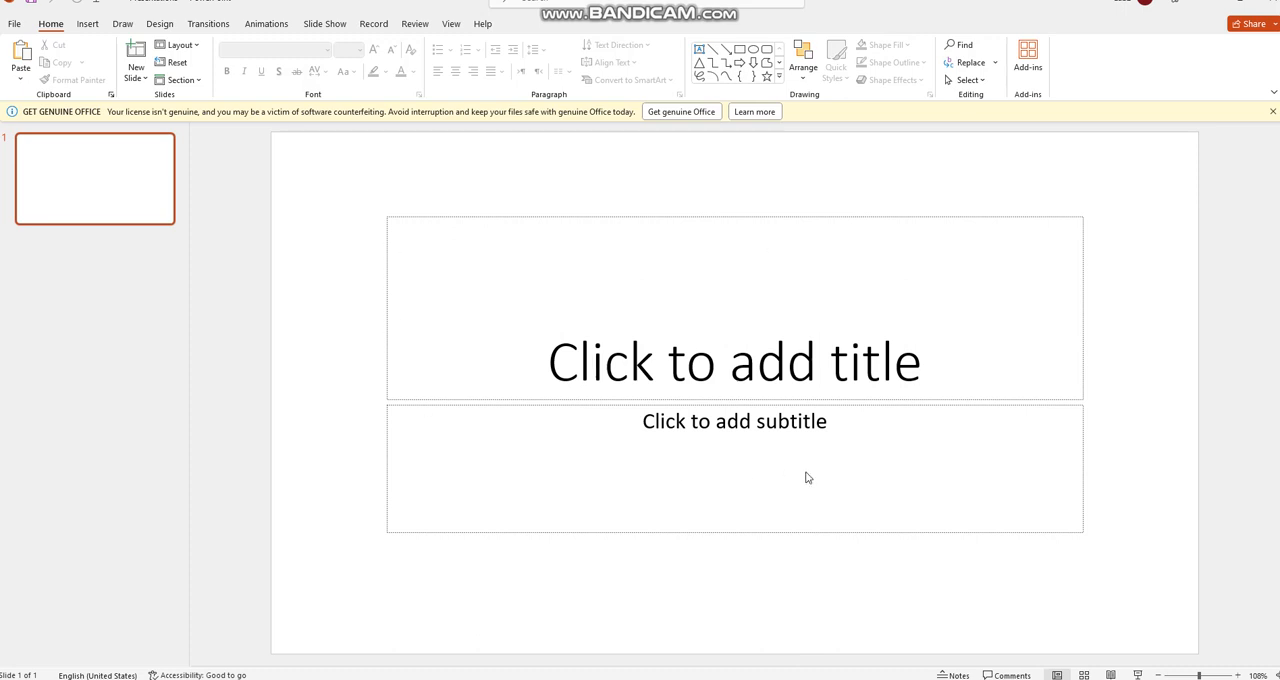
pyautogui.moveTo(120, 192)
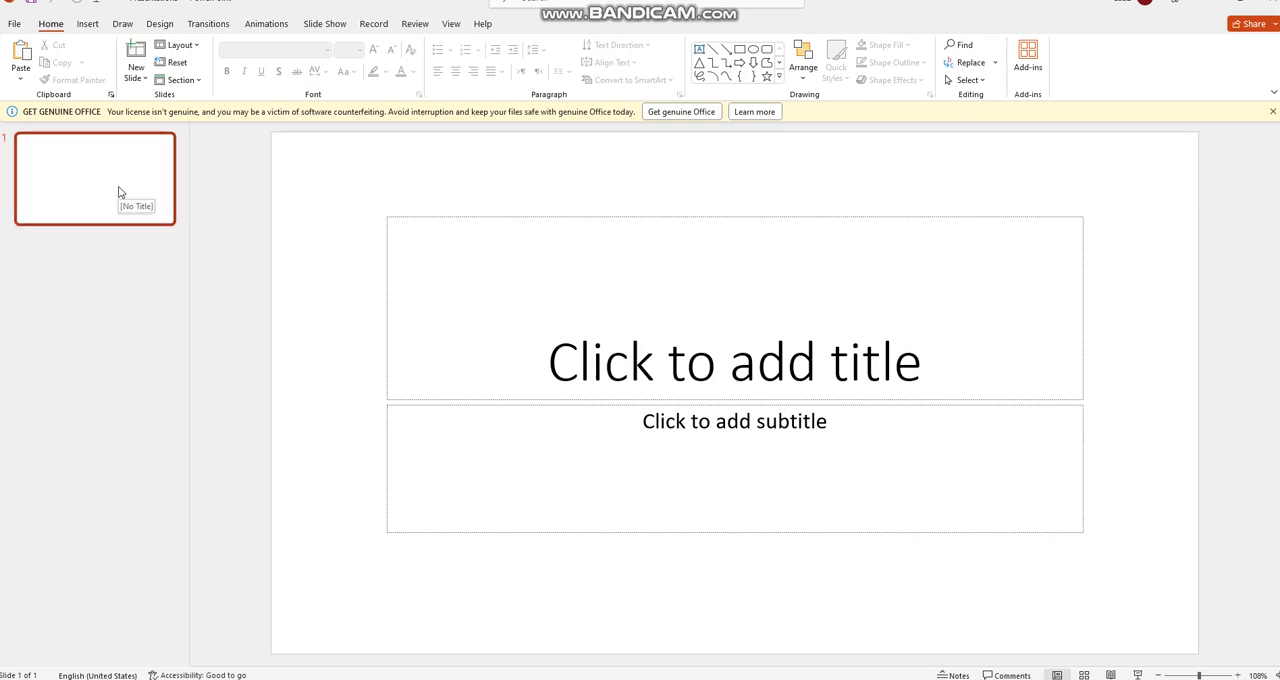
pyautogui.moveTo(888, 466)
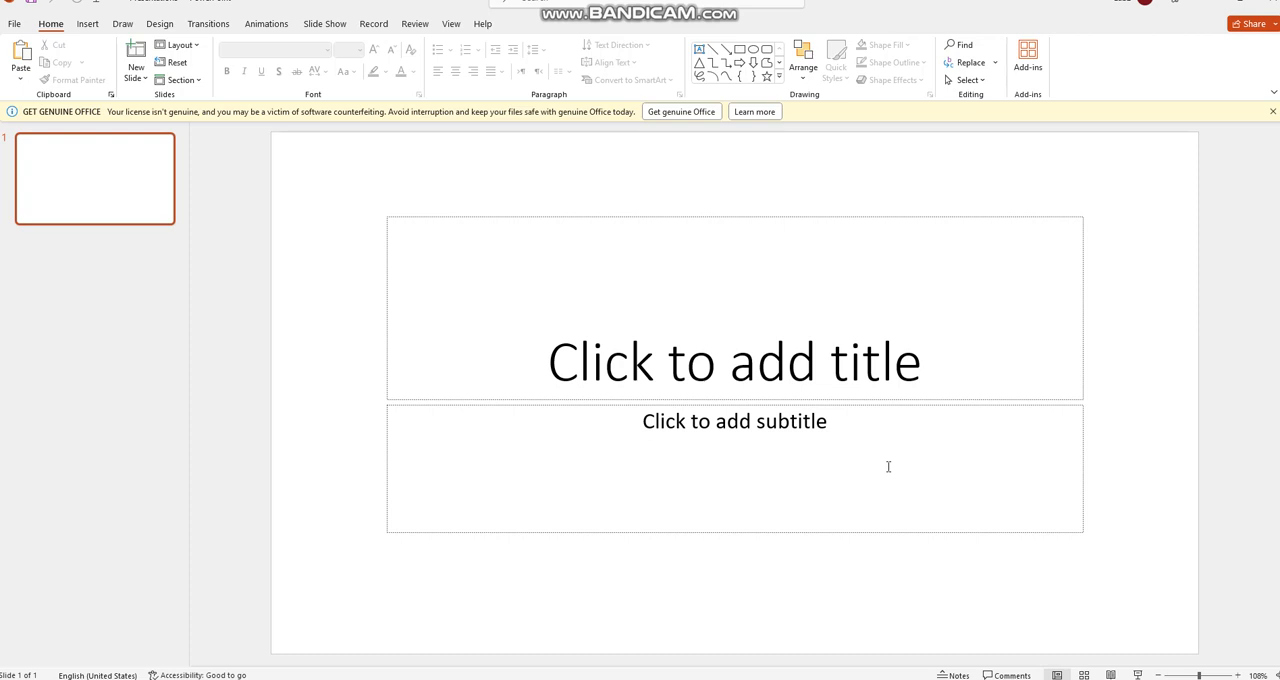
# - Add a Title and Content slide and a Two Content slide after the title slide
pyautogui.click(136, 52)
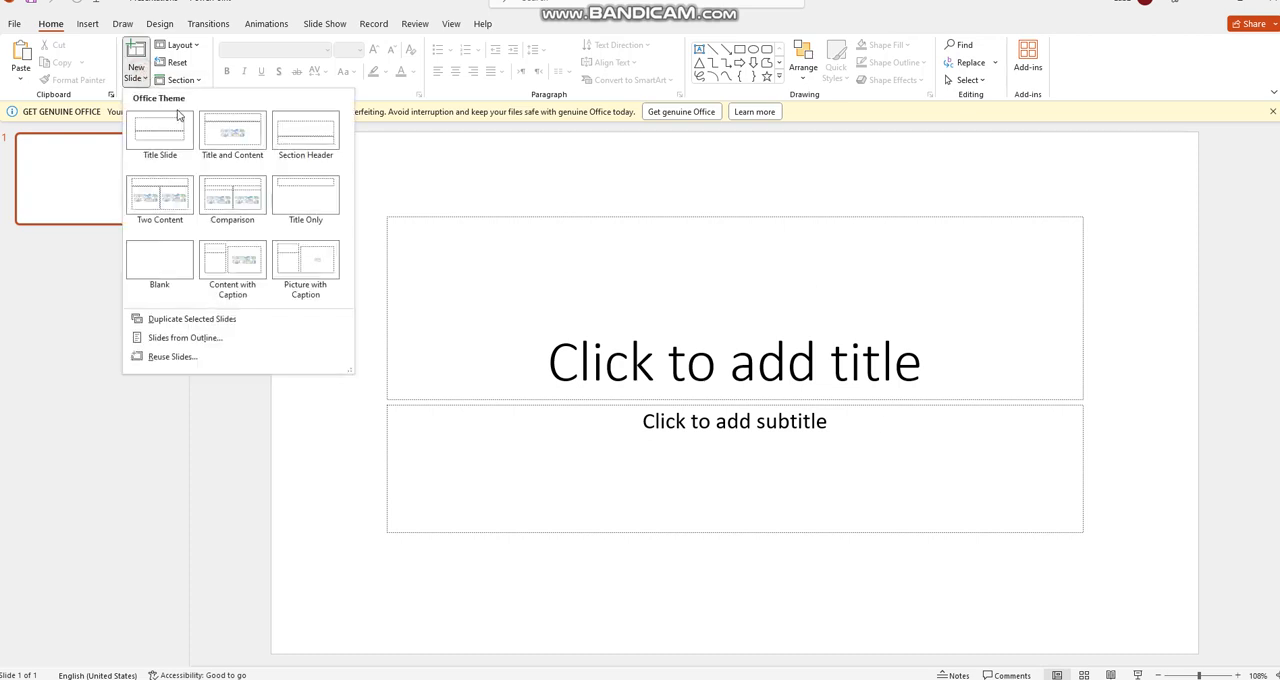
pyautogui.moveTo(232, 136)
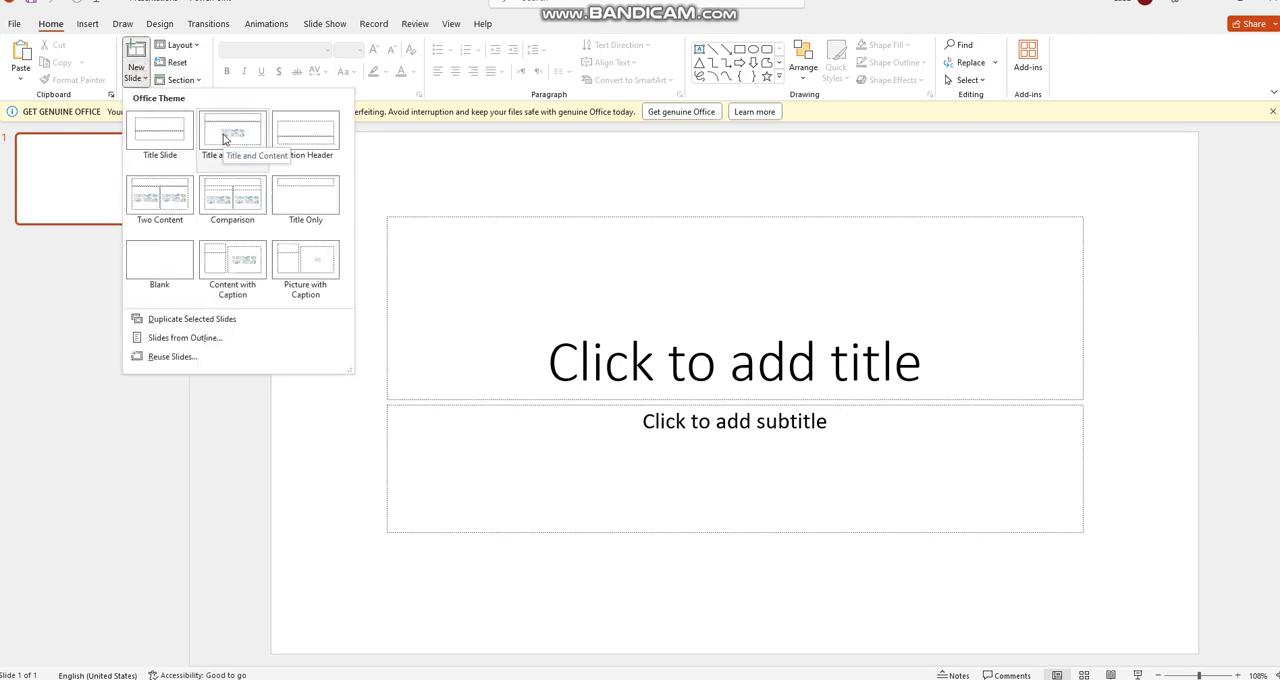
pyautogui.click(232, 130)
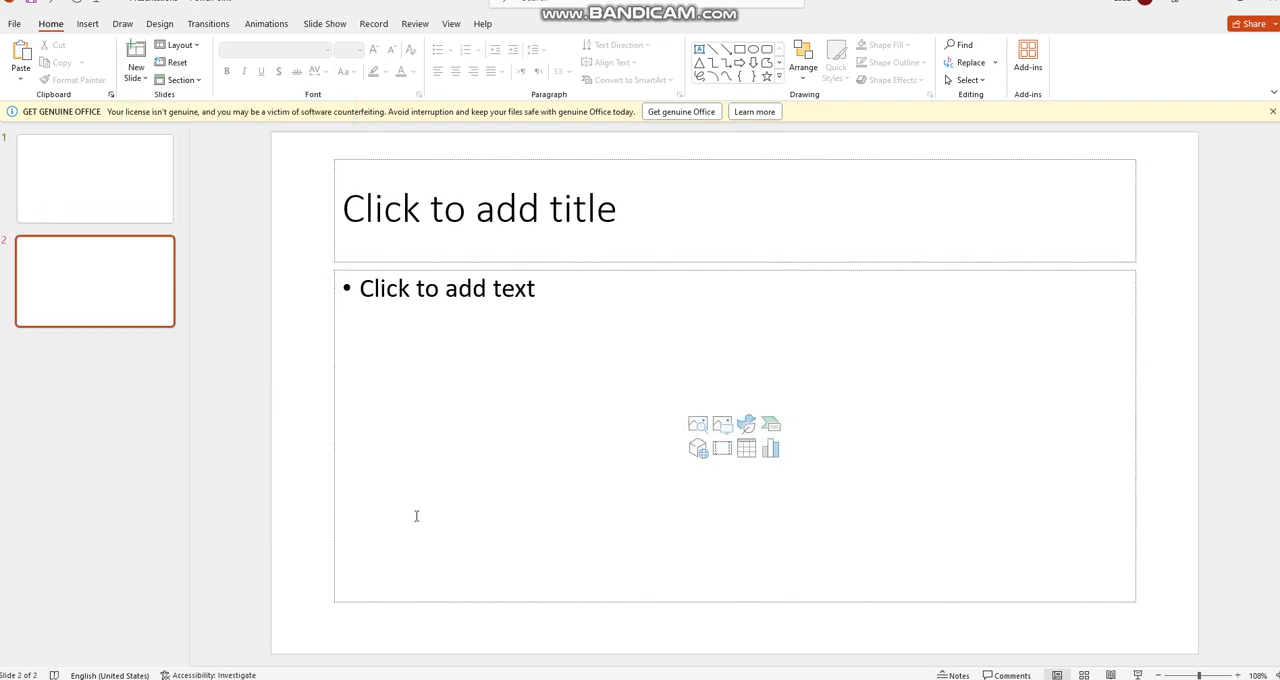
pyautogui.click(136, 68)
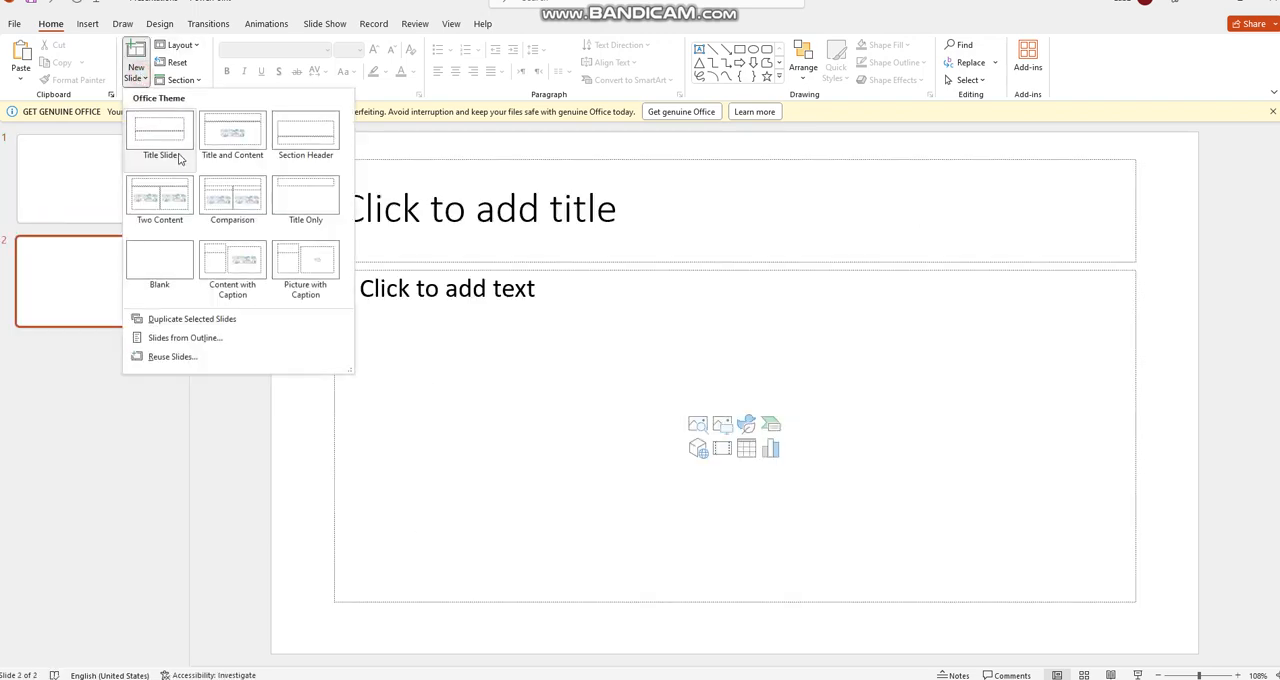
pyautogui.moveTo(160, 198)
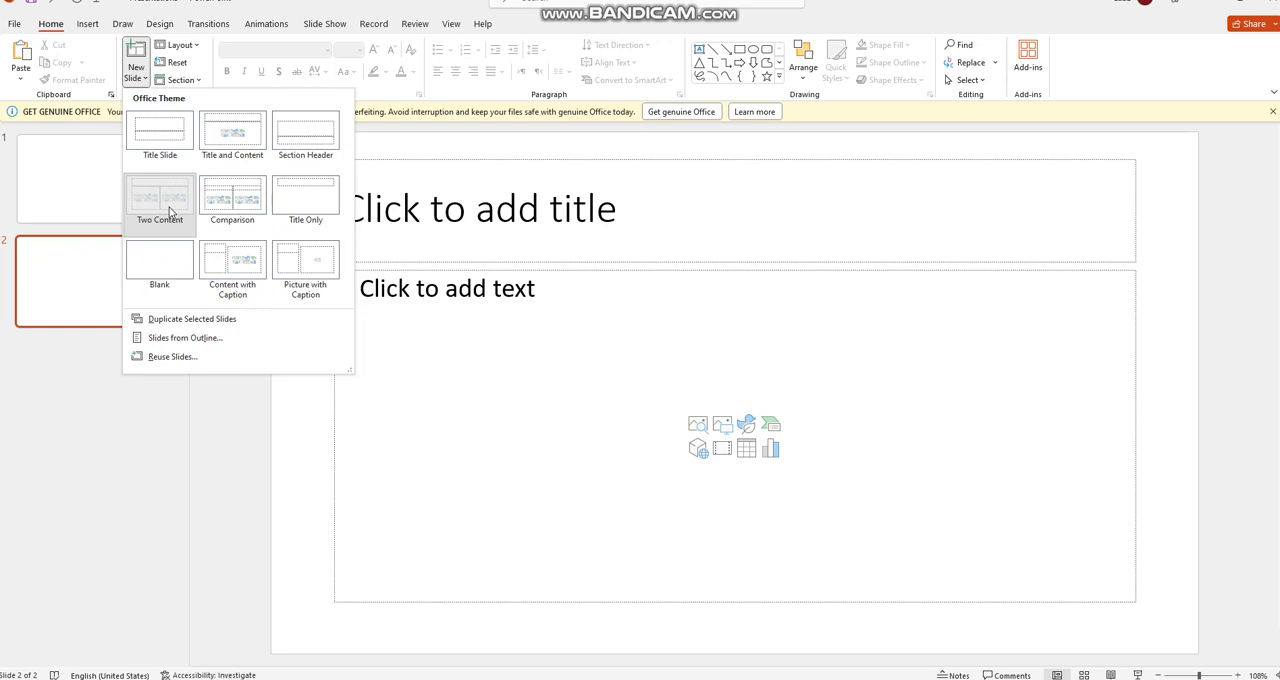
pyautogui.click(160, 198)
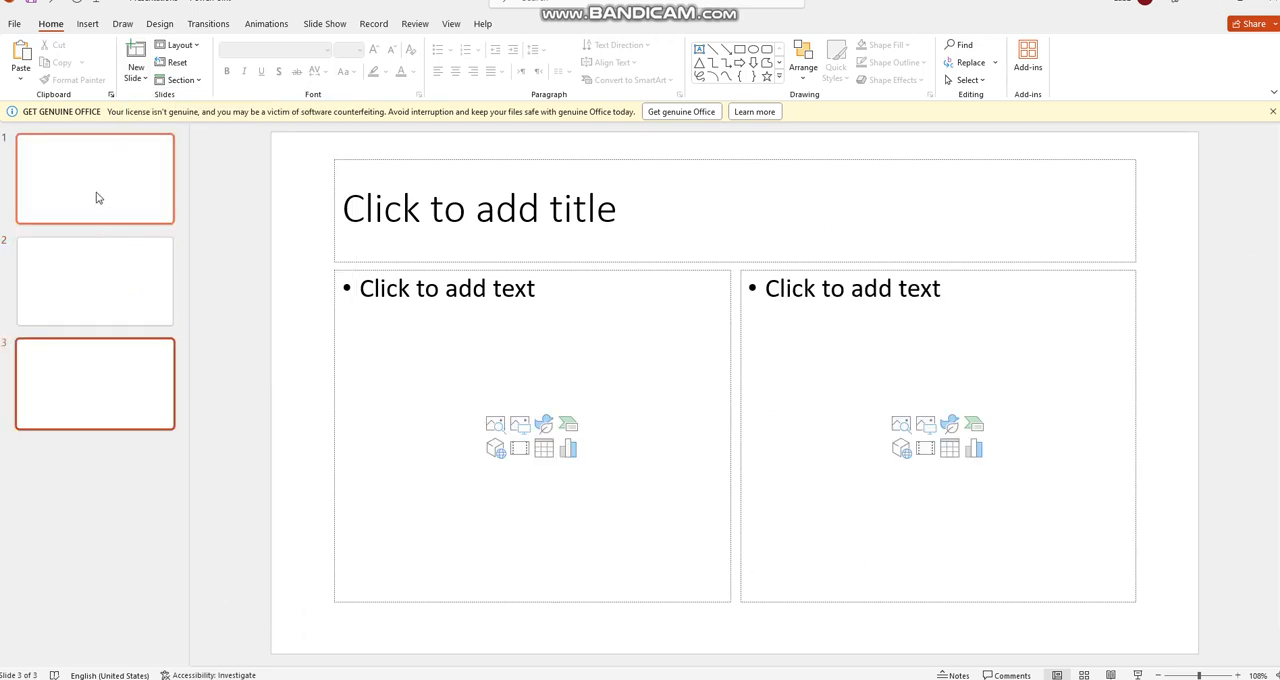
pyautogui.click(94, 280)
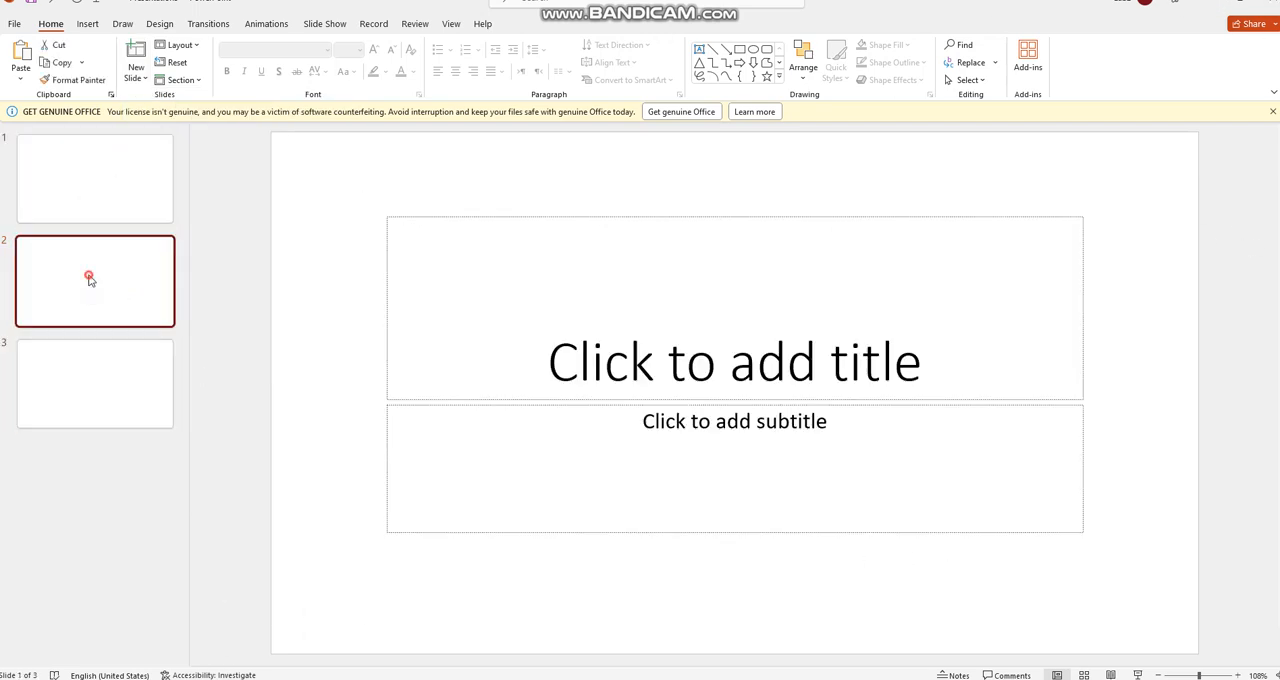
# - On slide 1, enter the subtitle 'Done by Majd' under the Types of Adaptations title
pyautogui.click(96, 178)
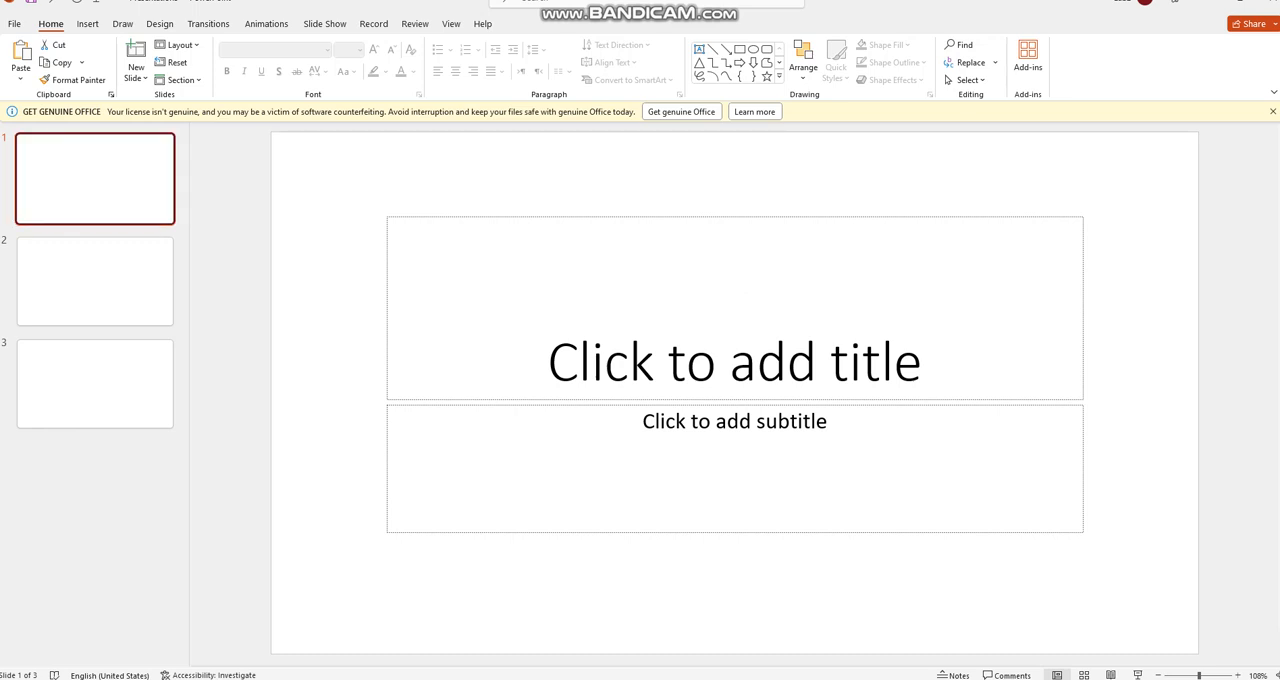
pyautogui.click(734, 360)
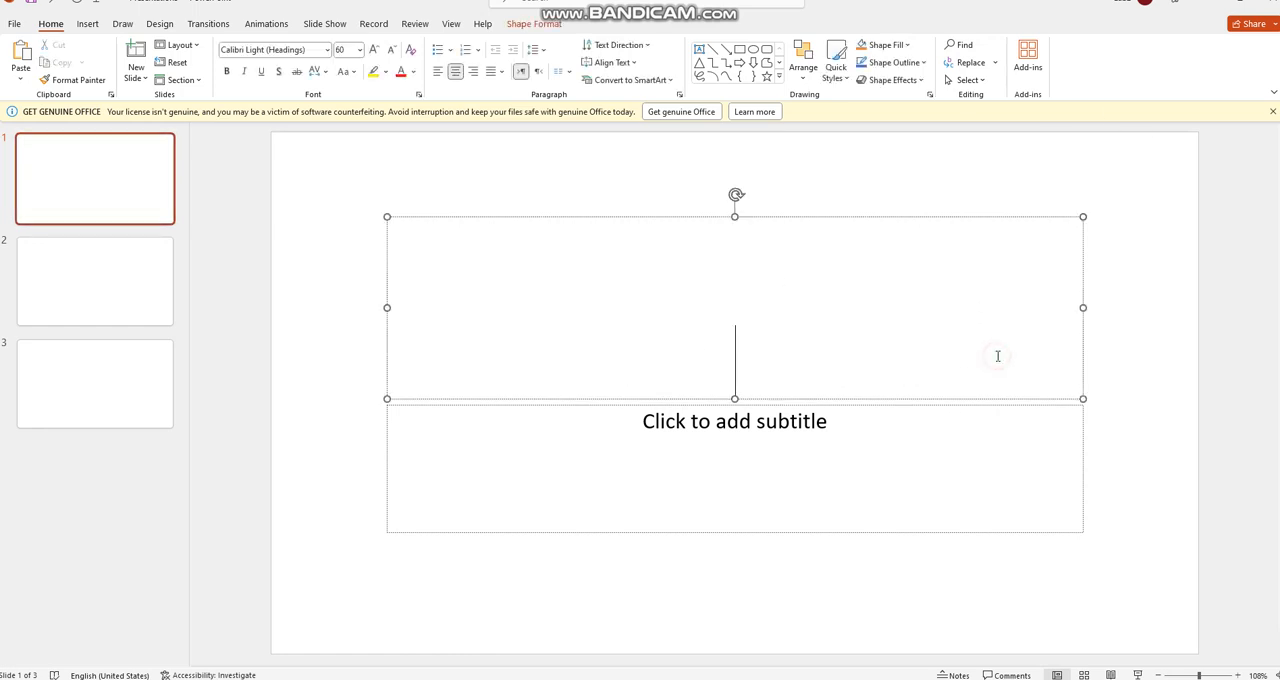
pyautogui.moveTo(990, 364)
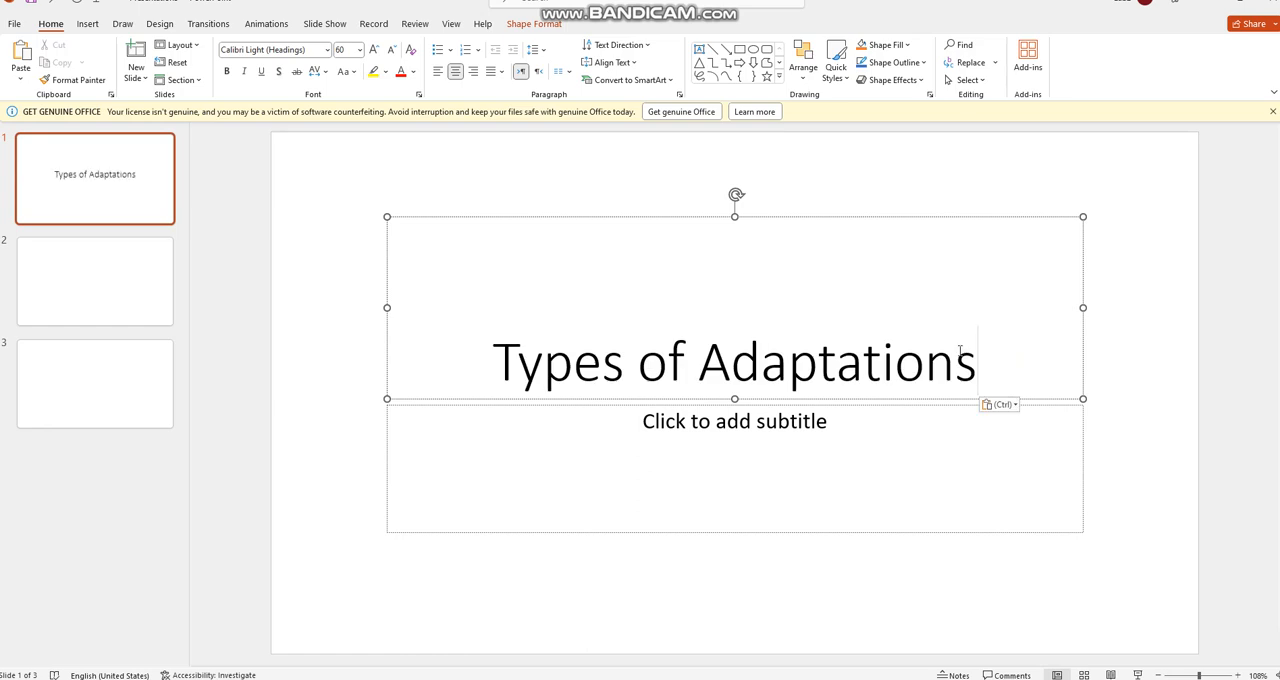
pyautogui.click(976, 360)
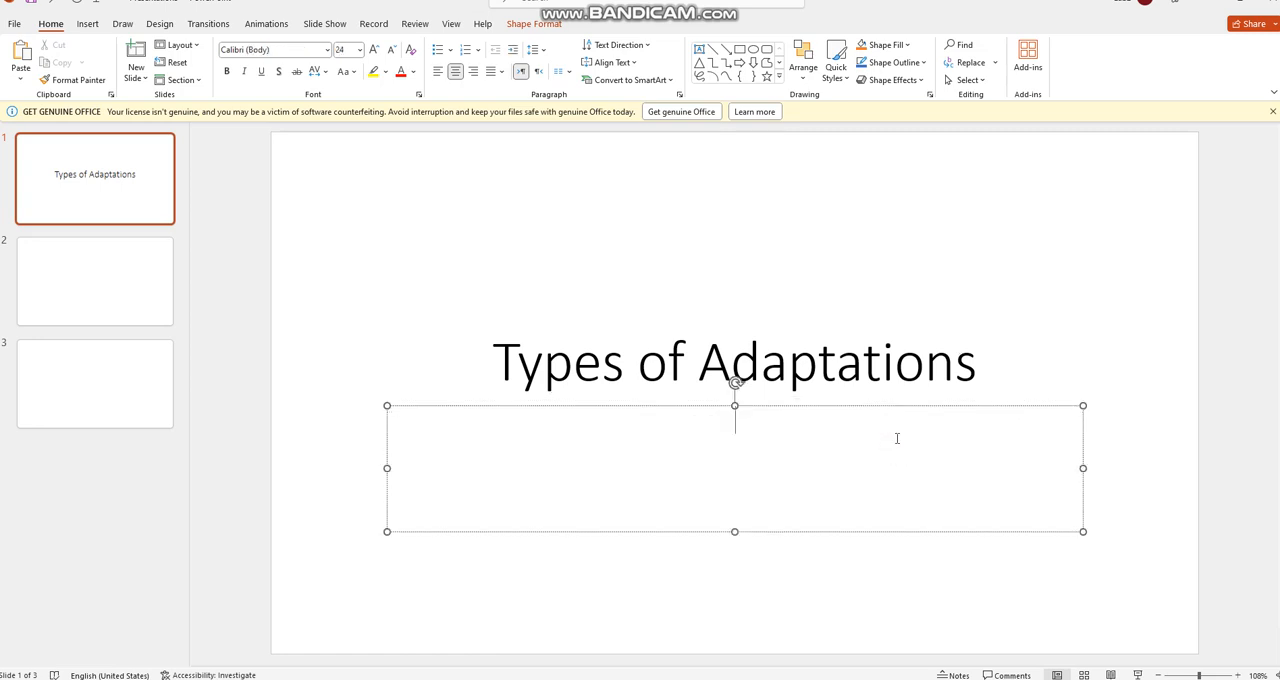
pyautogui.write('Done')
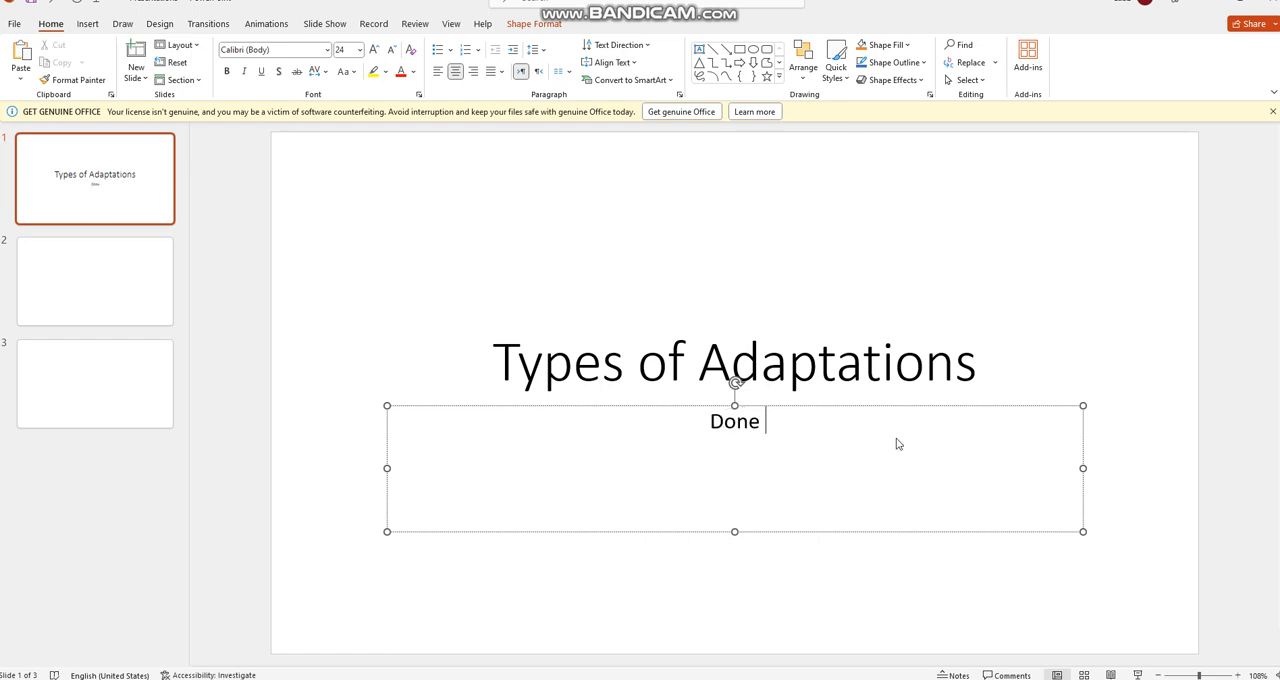
pyautogui.write('by')
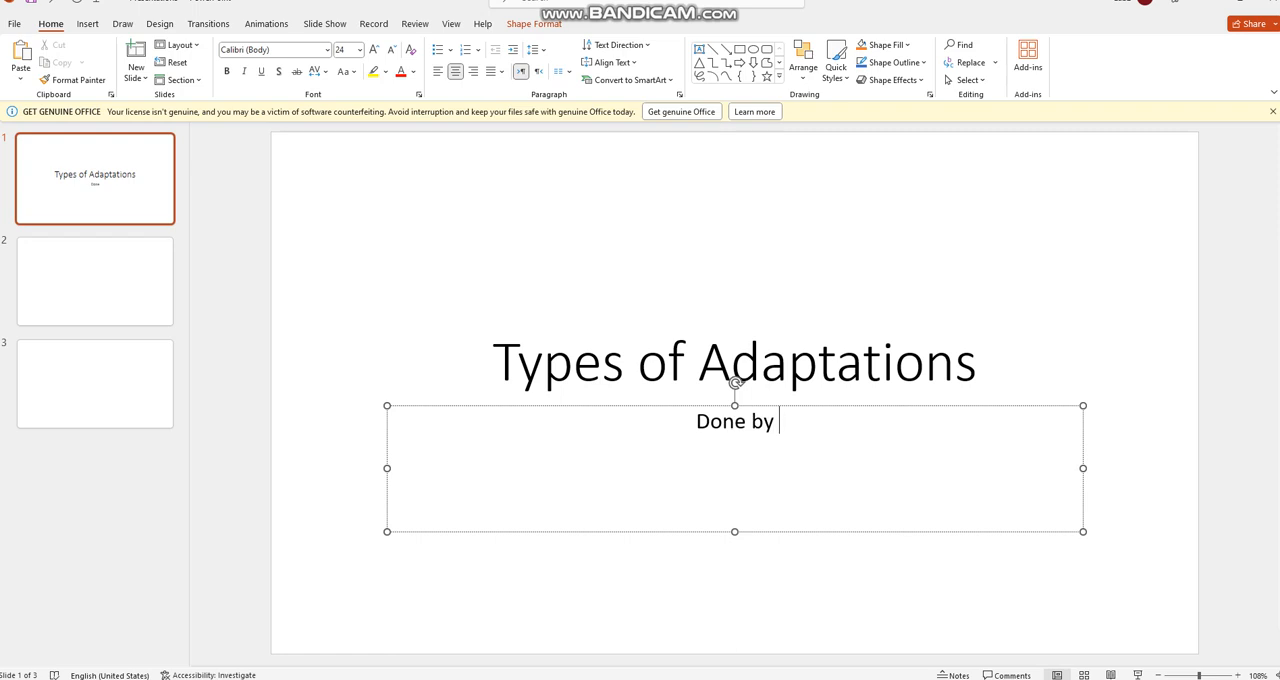
pyautogui.write('Maj')
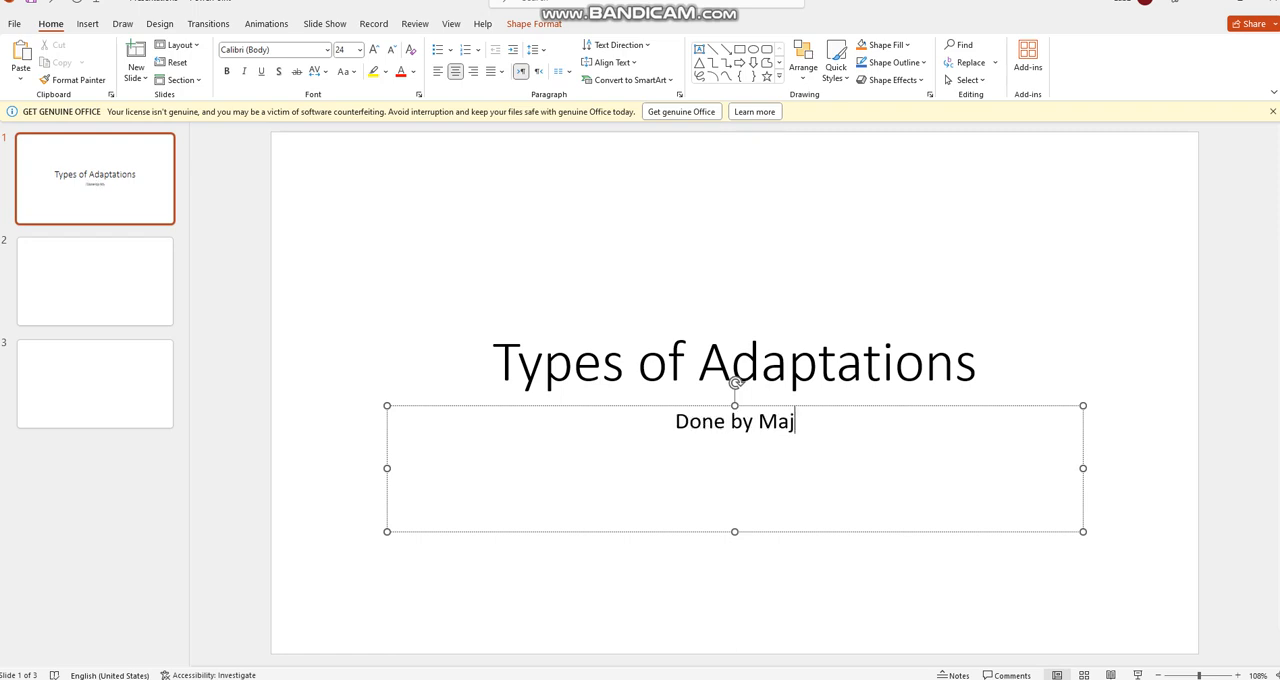
pyautogui.write('d')
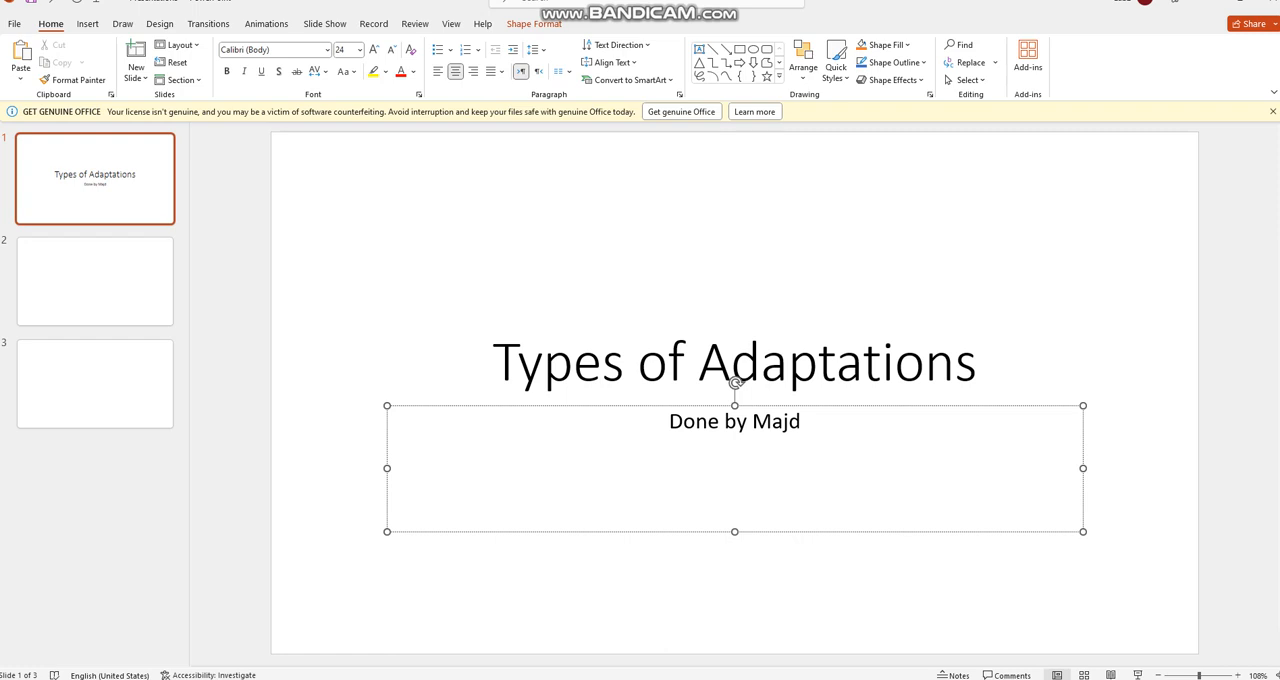
# - On slide 2, browse for a picture in the Desktop > Pictures folder
pyautogui.click(96, 280)
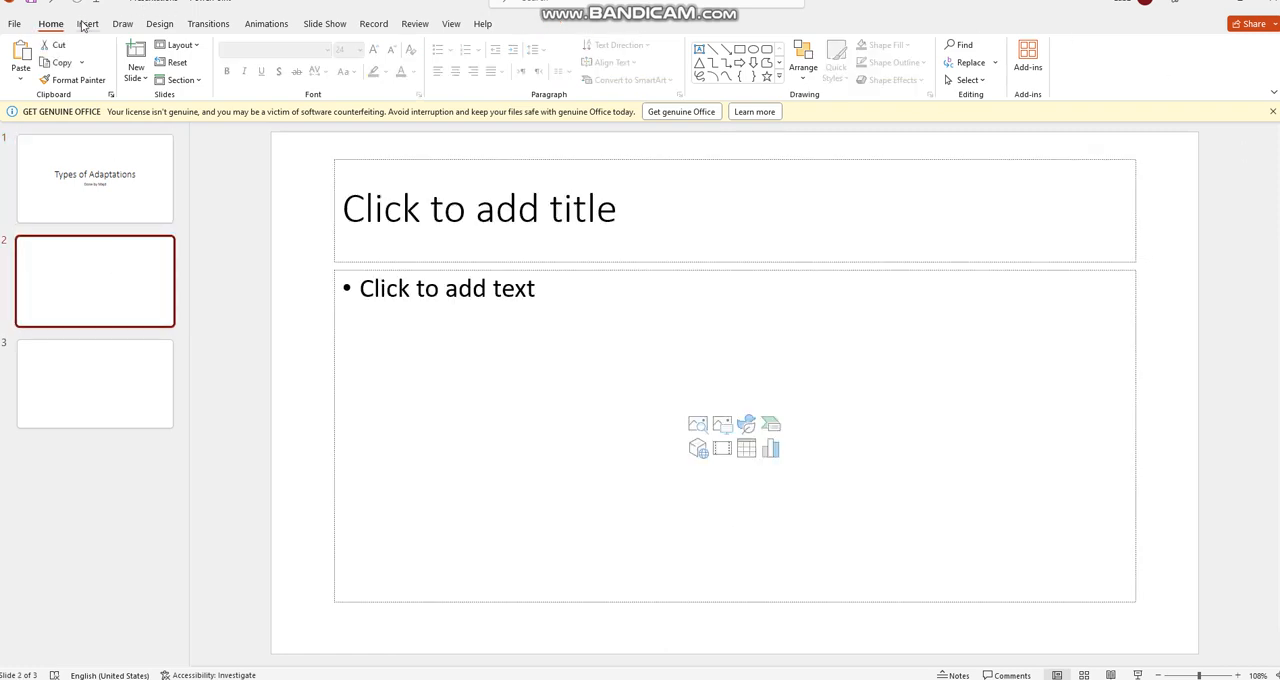
pyautogui.click(100, 58)
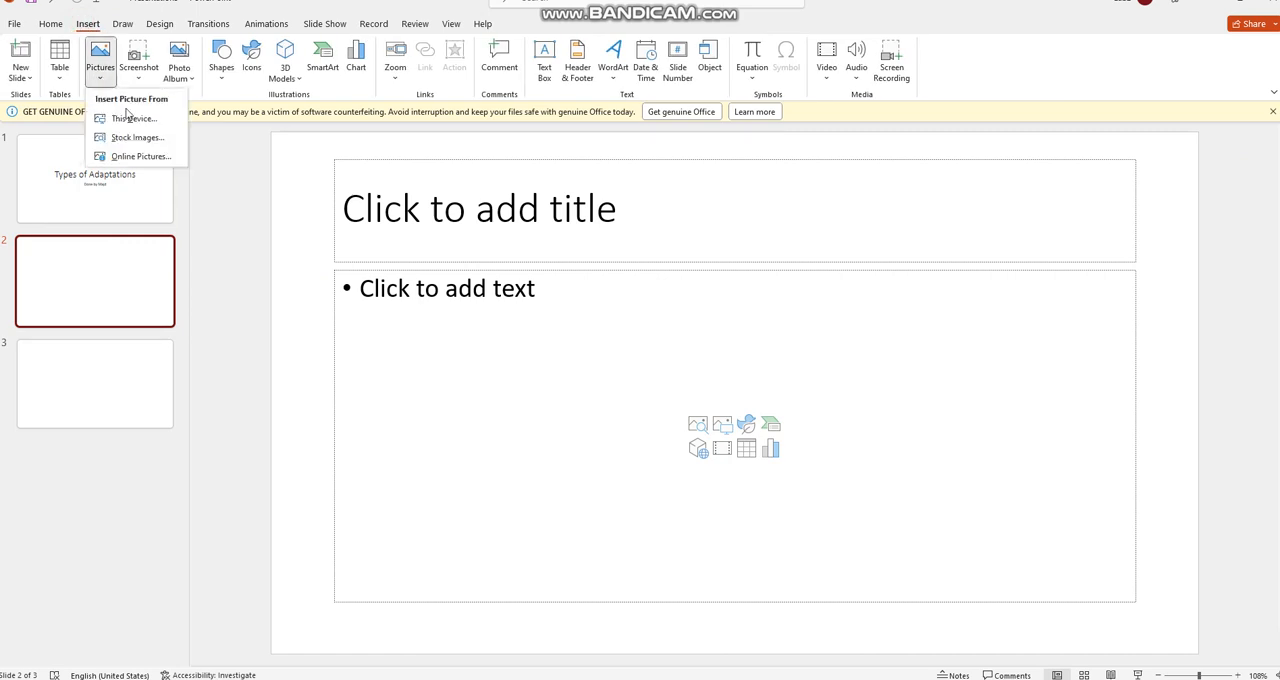
pyautogui.moveTo(136, 118)
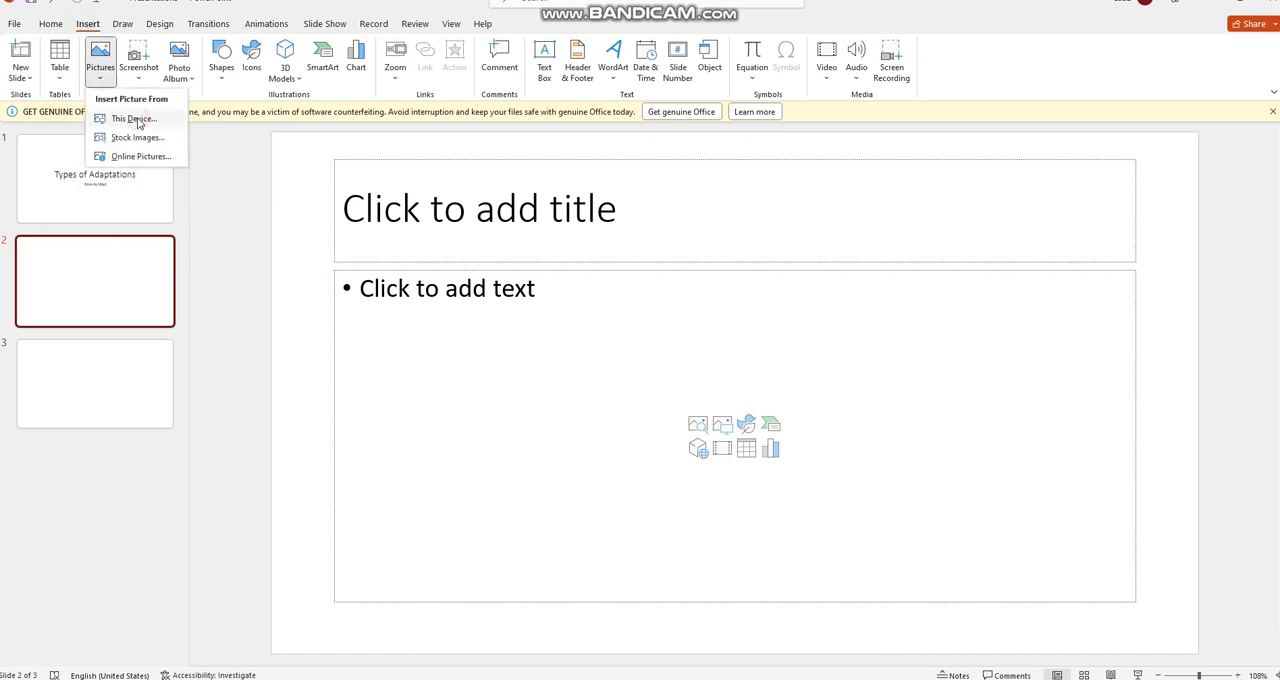
pyautogui.click(132, 118)
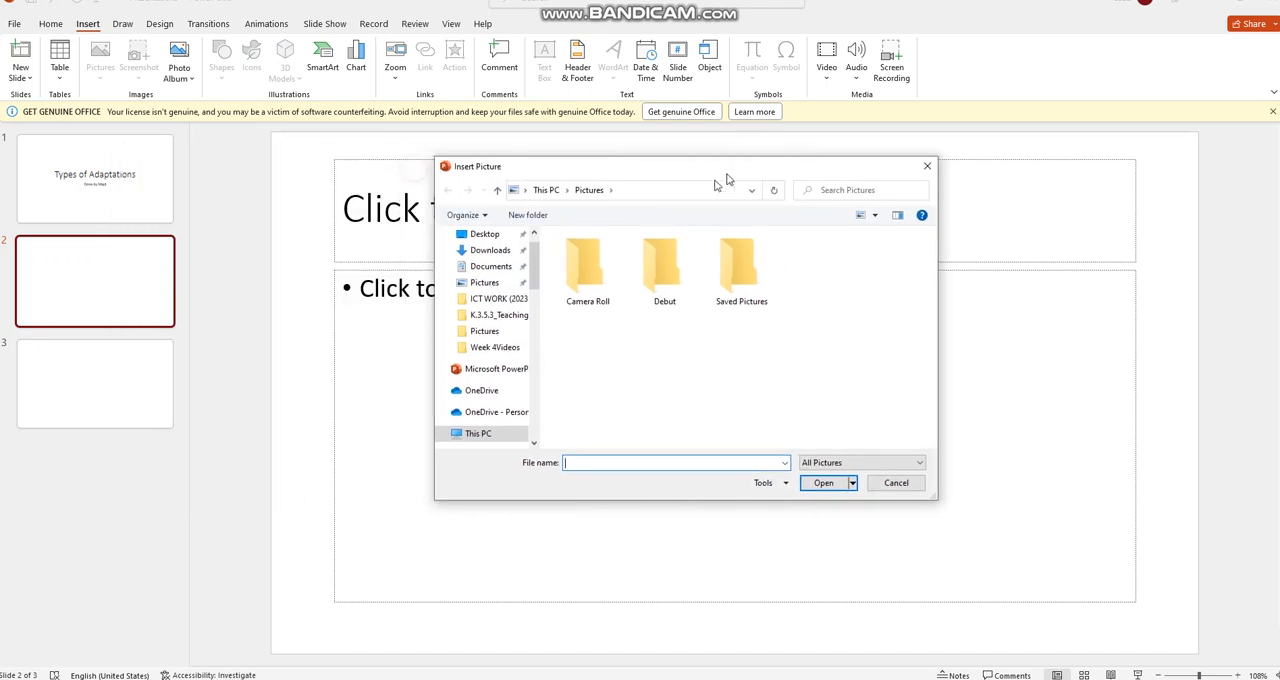
pyautogui.click(484, 232)
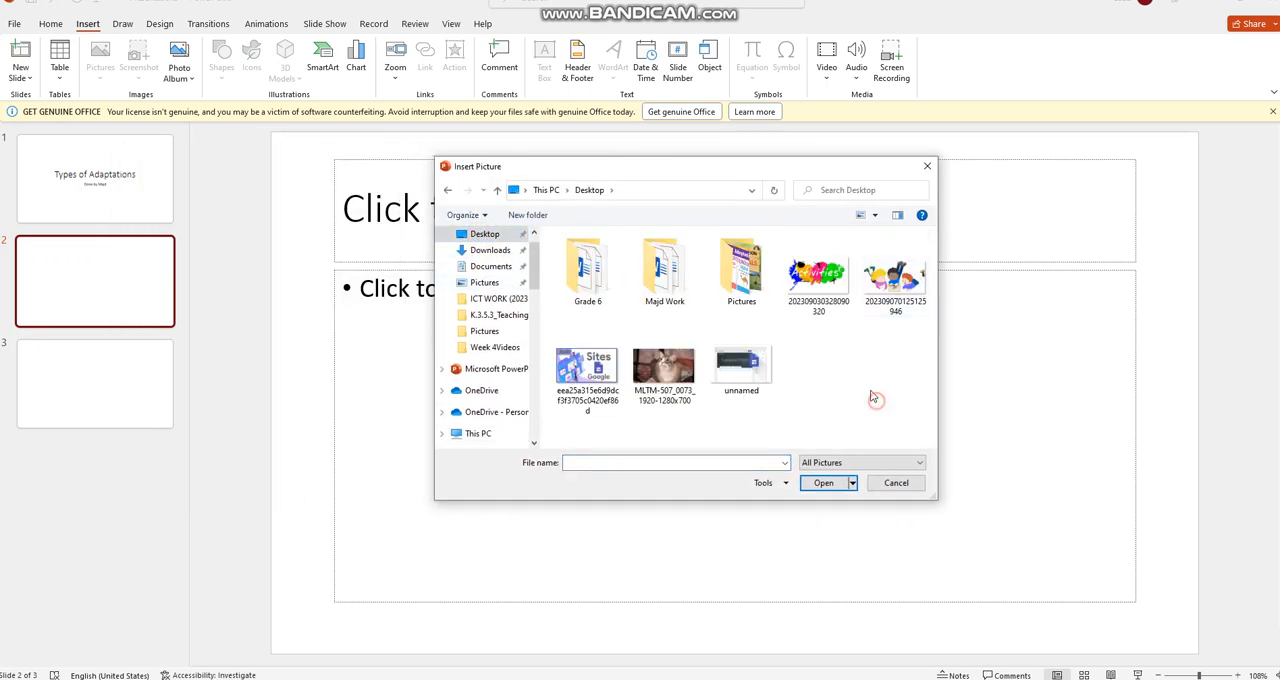
pyautogui.doubleClick(740, 270)
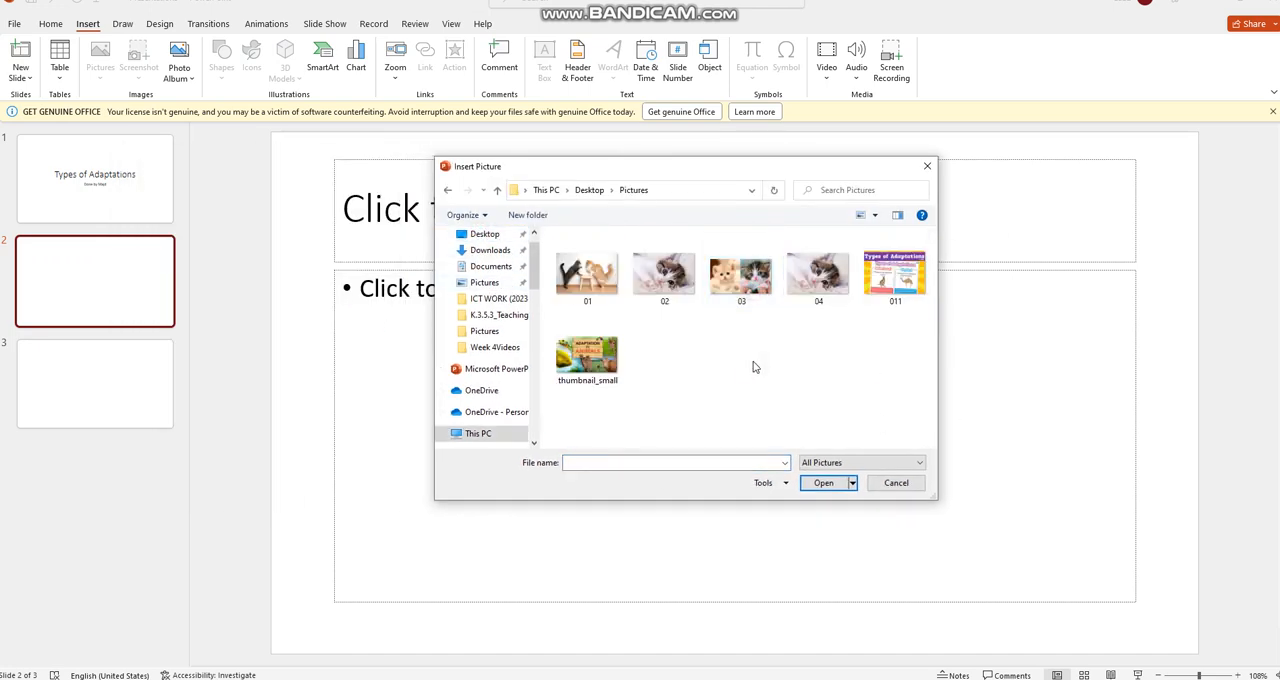
pyautogui.moveTo(780, 378)
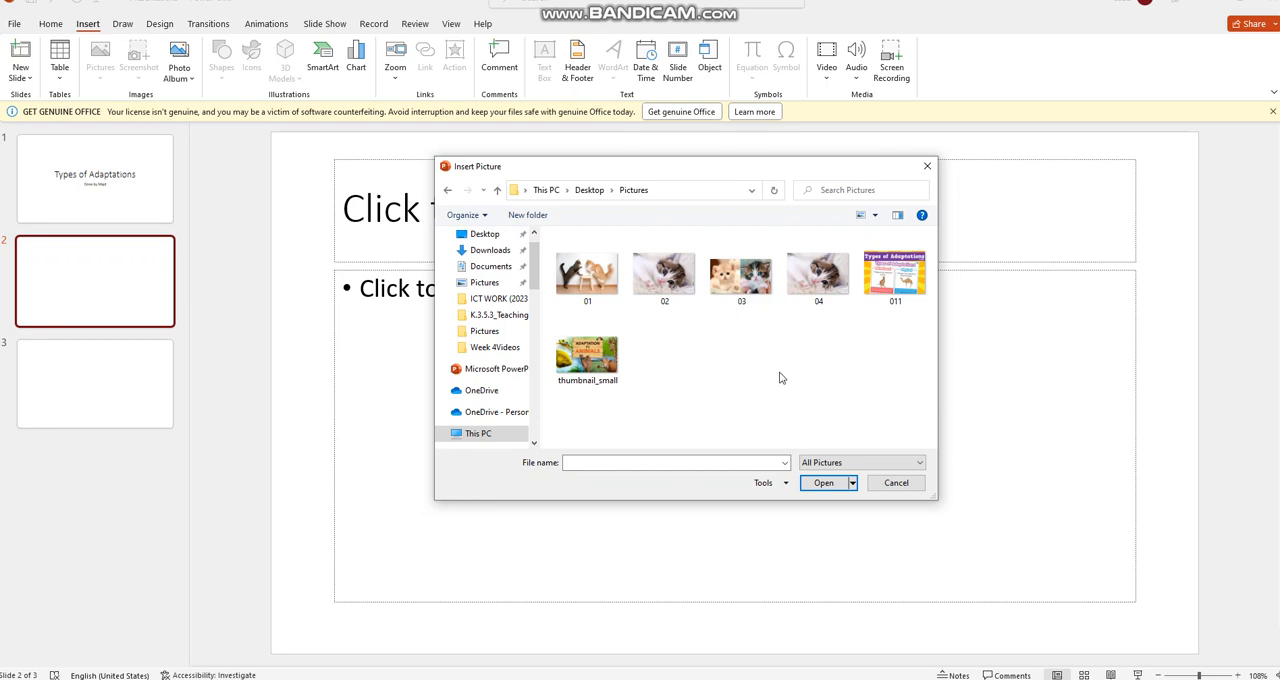
pyautogui.moveTo(780, 378)
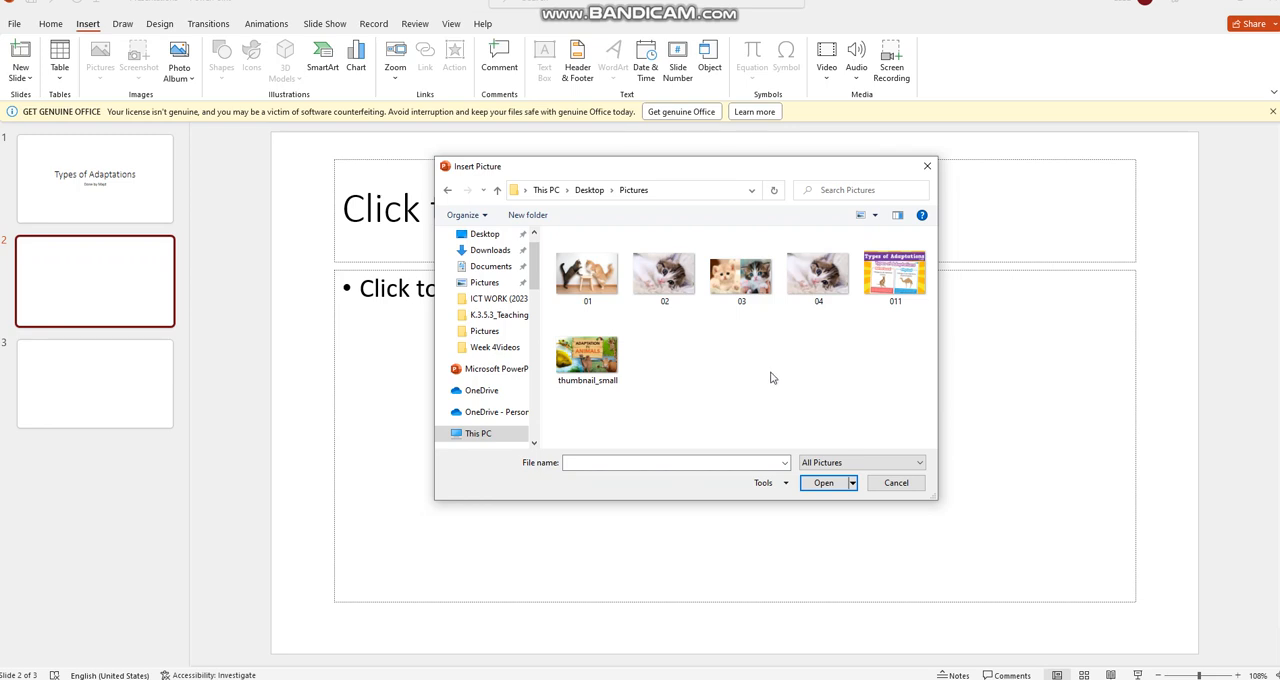
# - Insert the Types of Adaptations poster image 011 onto slide 2
pyautogui.click(894, 272)
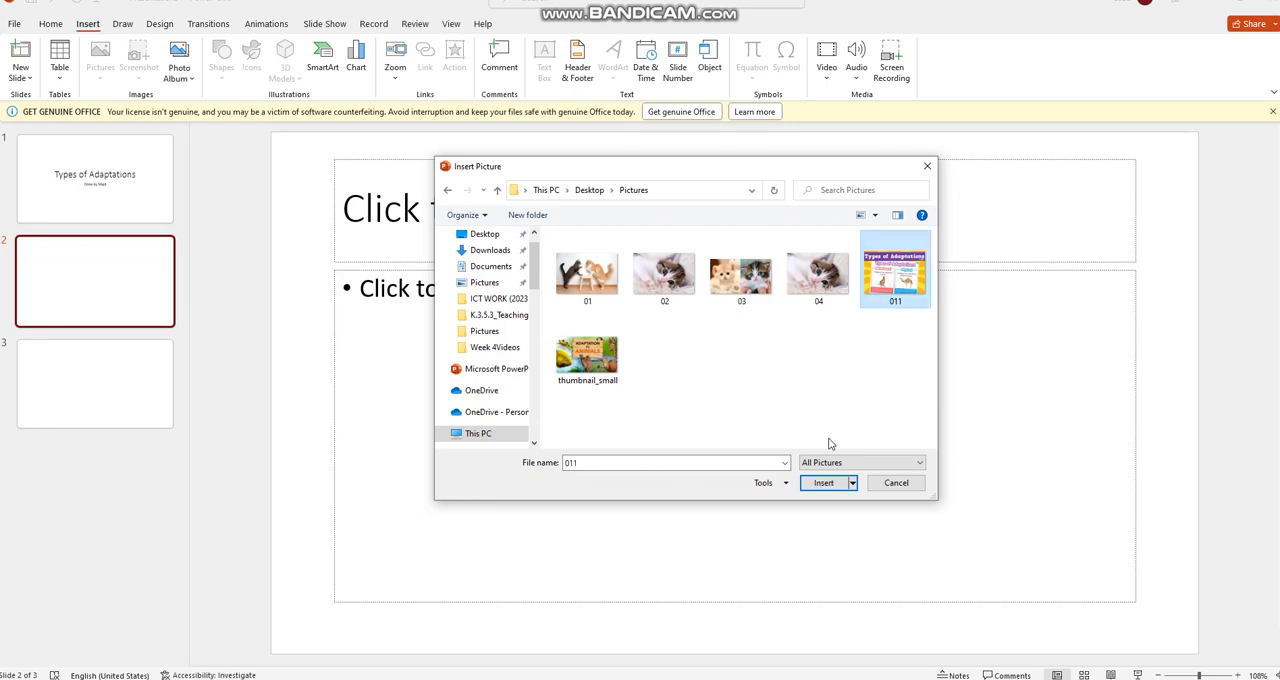
pyautogui.click(824, 484)
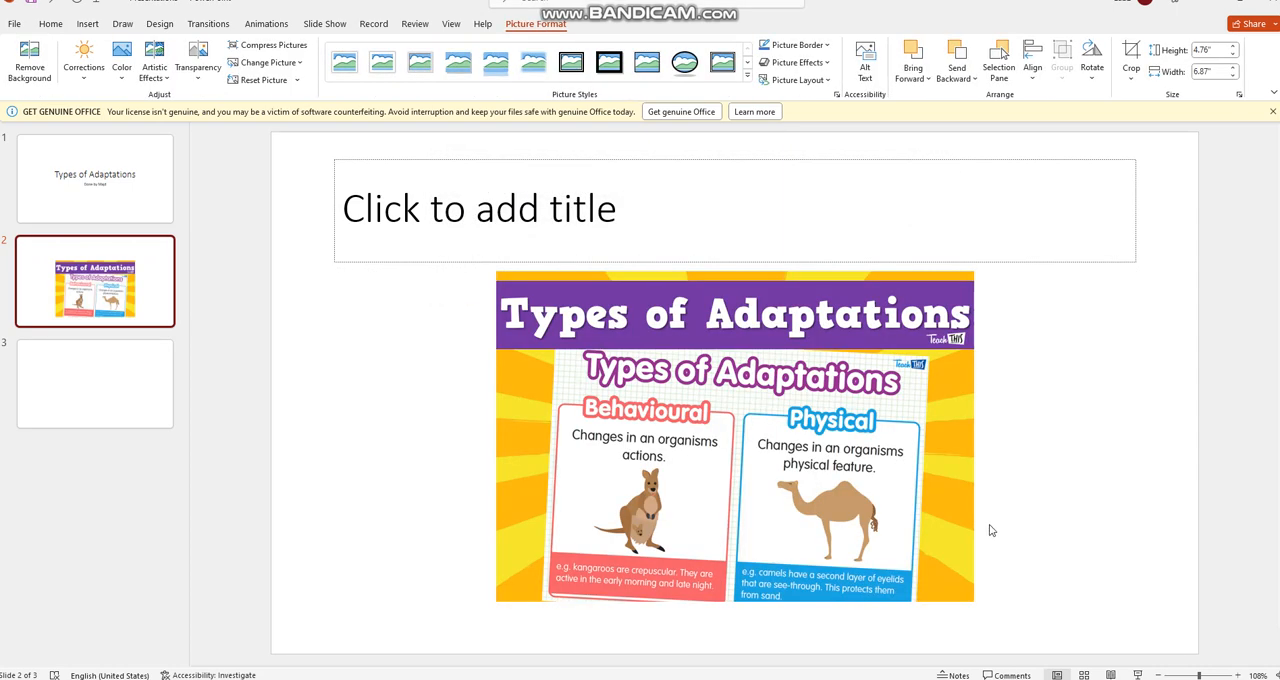
pyautogui.moveTo(172, 404)
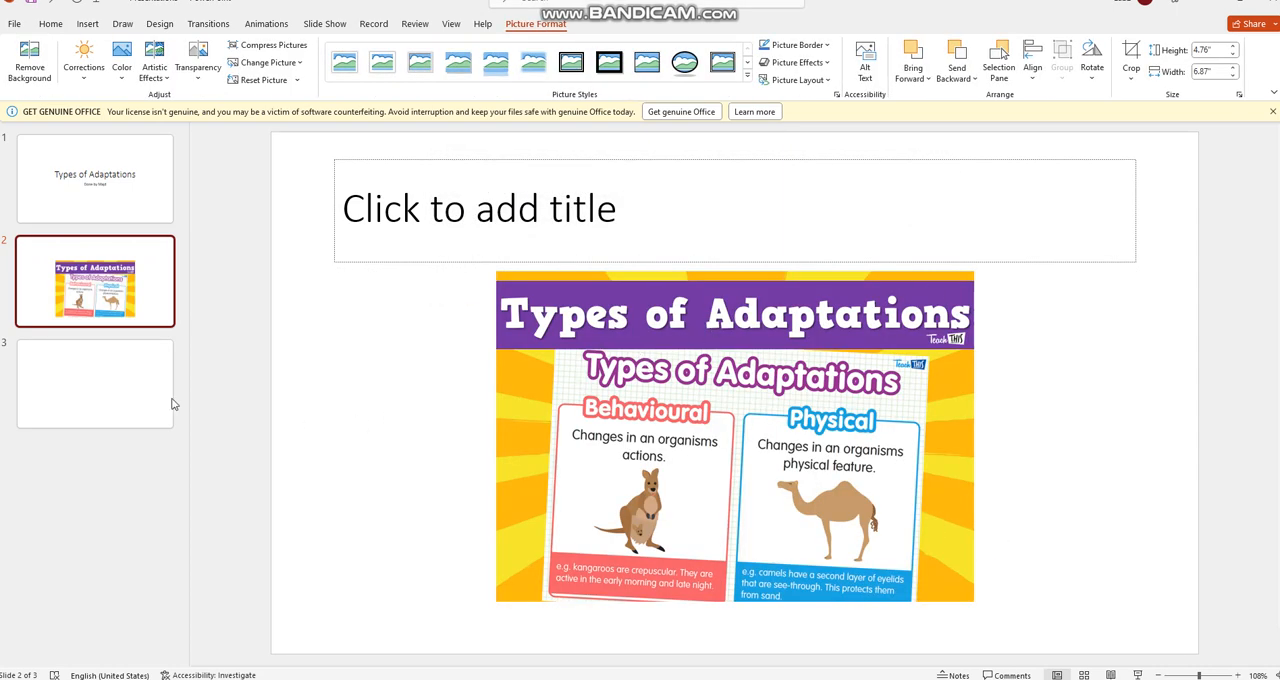
pyautogui.click(94, 384)
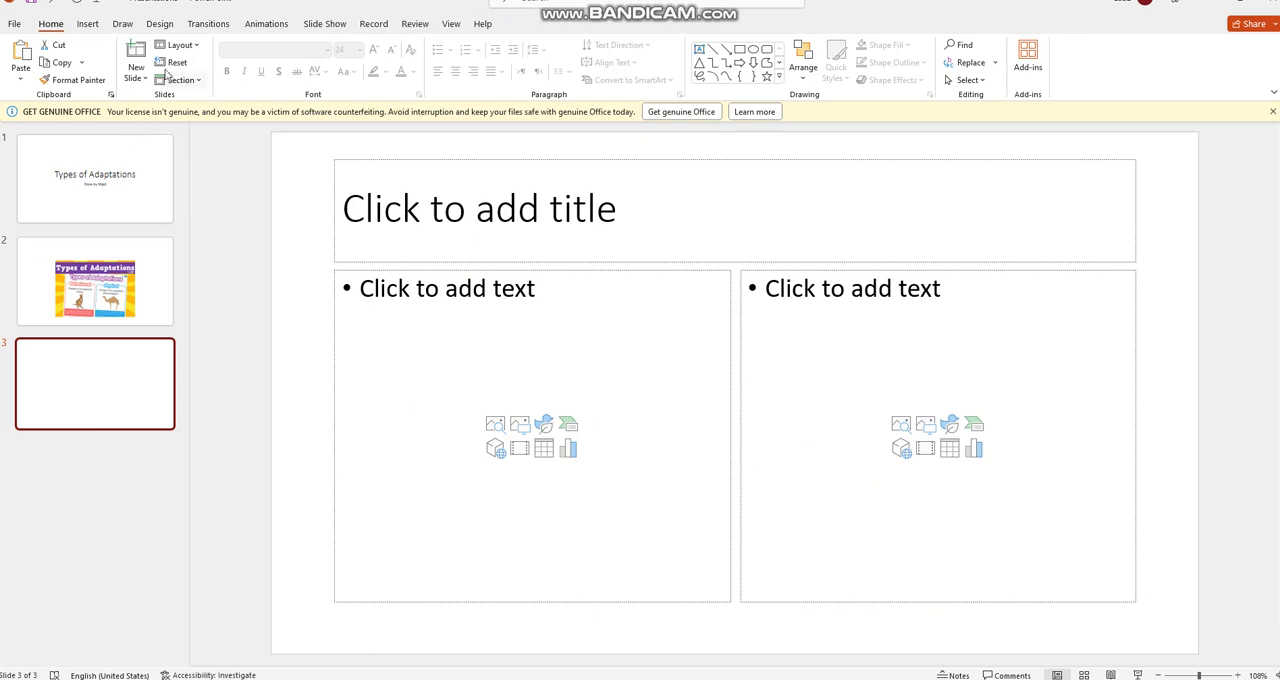
# - Insert the thumbnail_small Adaptation in Animals image into slide 3's left content area
pyautogui.click(136, 68)
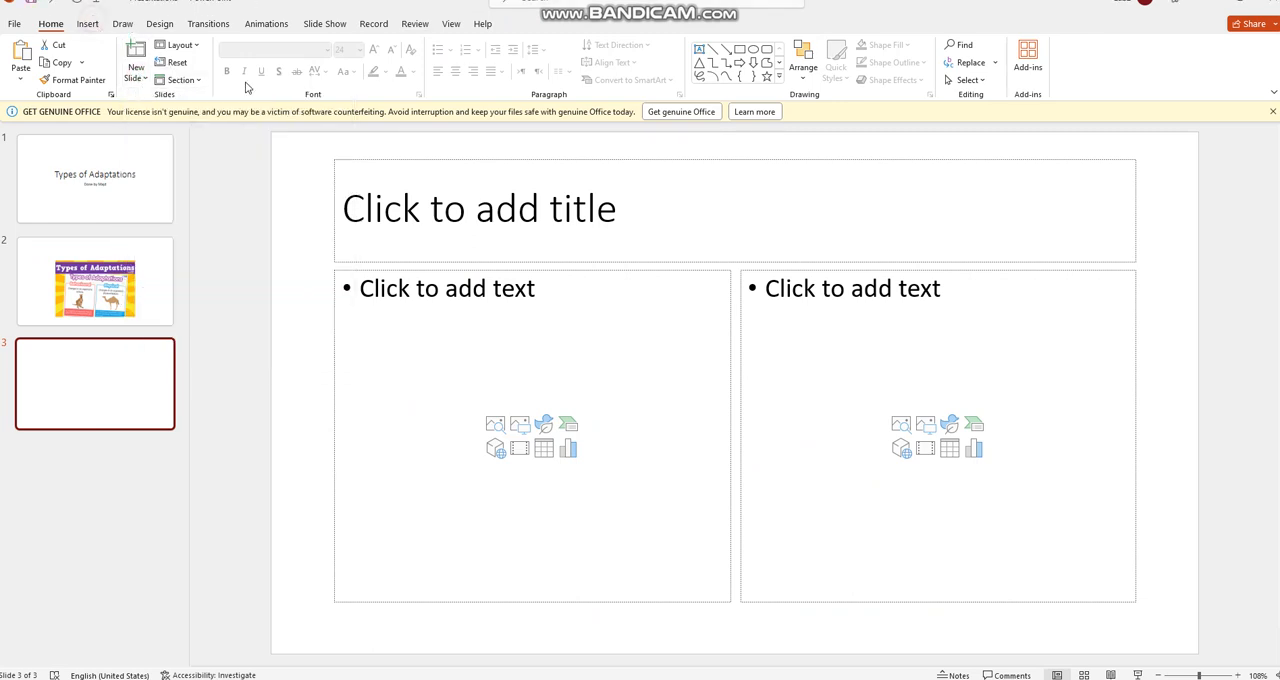
pyautogui.click(88, 24)
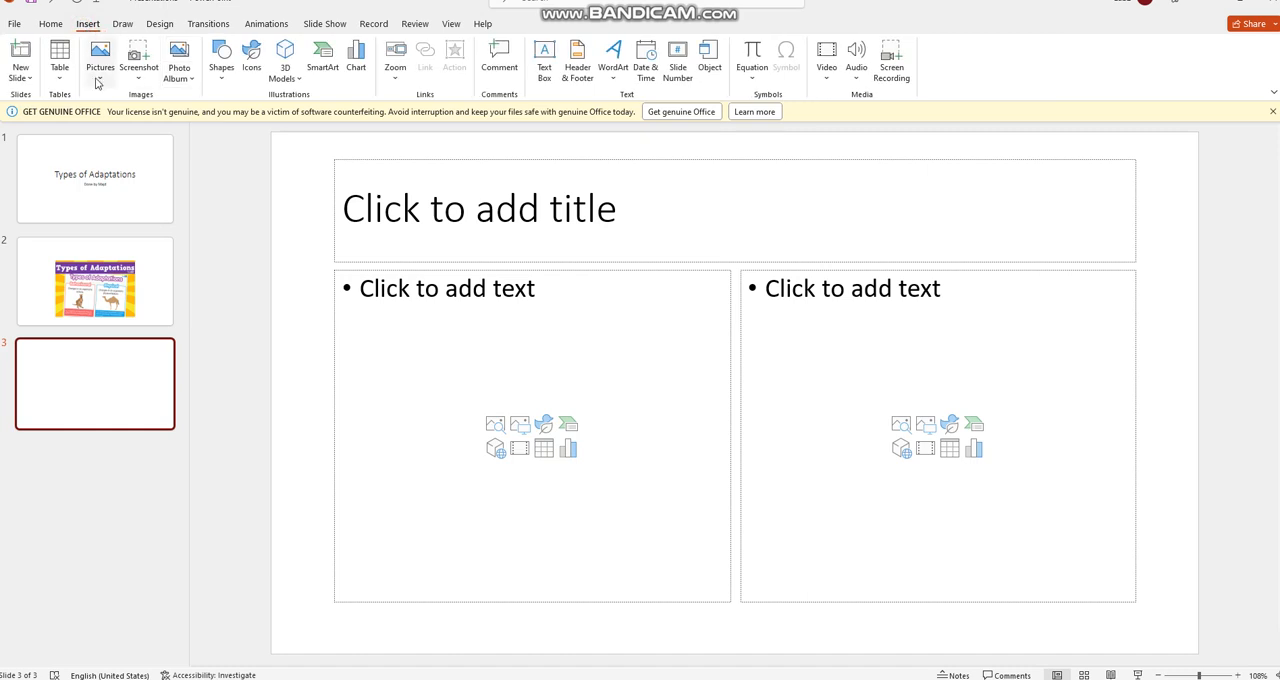
pyautogui.click(100, 56)
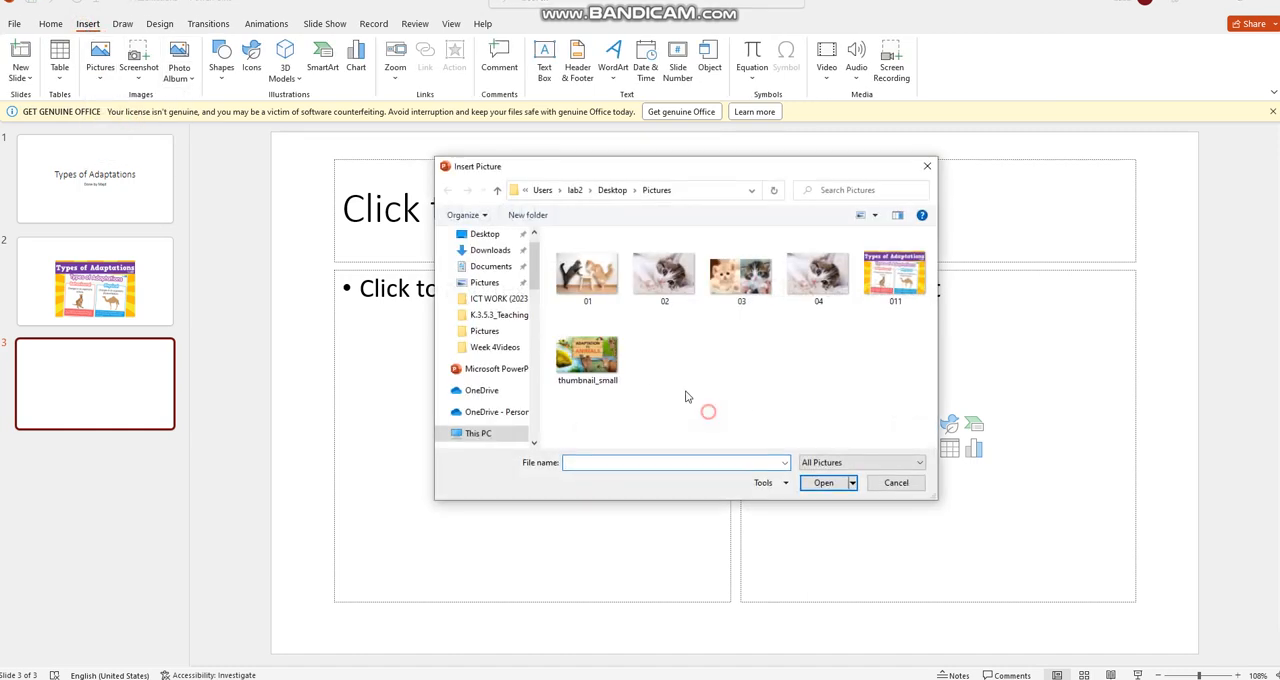
pyautogui.click(588, 356)
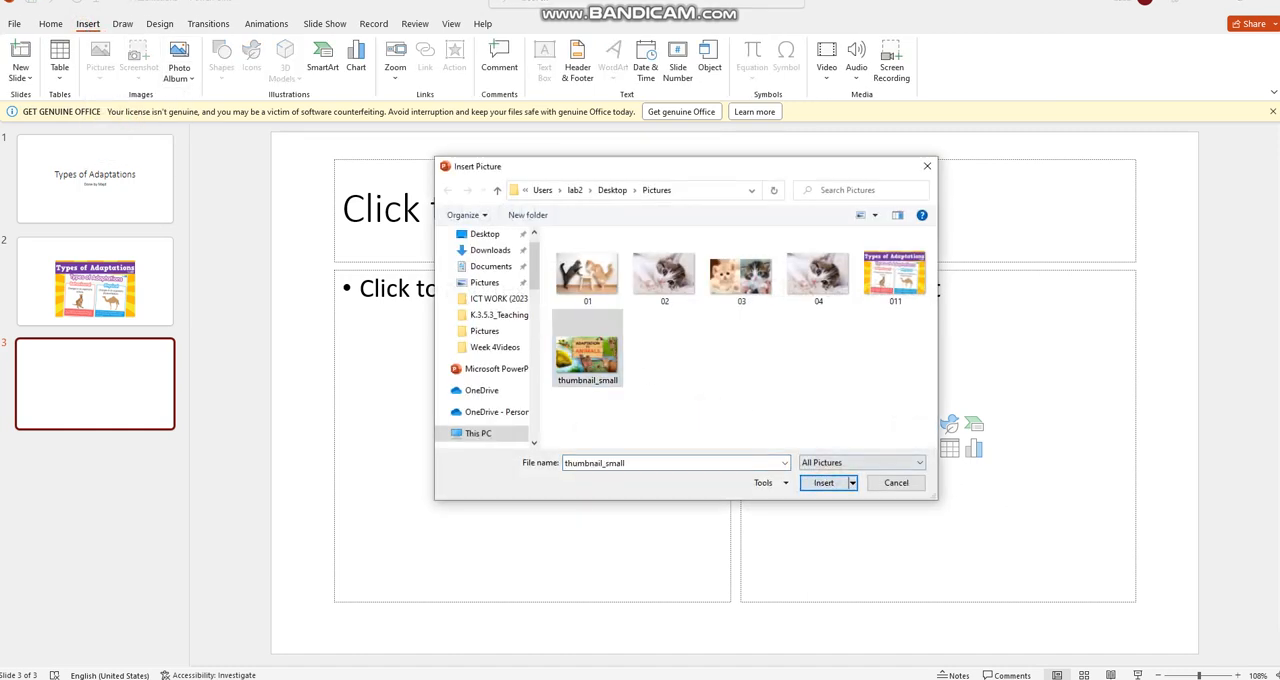
pyautogui.click(824, 482)
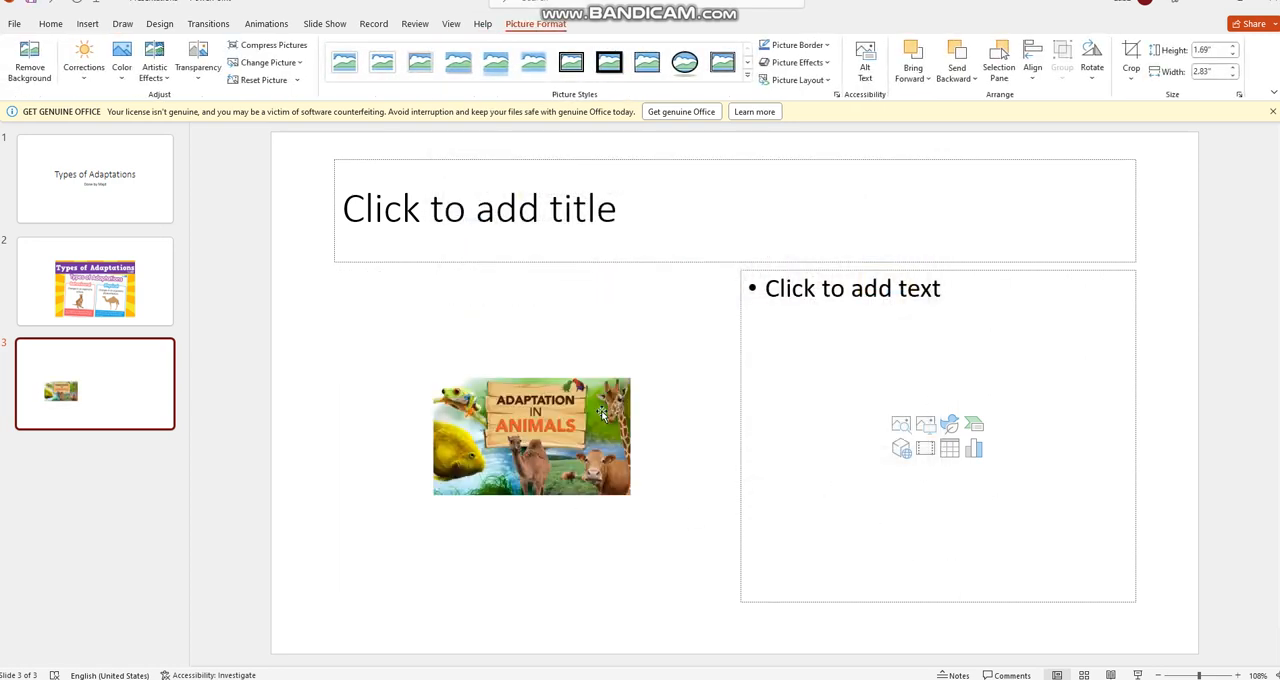
pyautogui.click(624, 528)
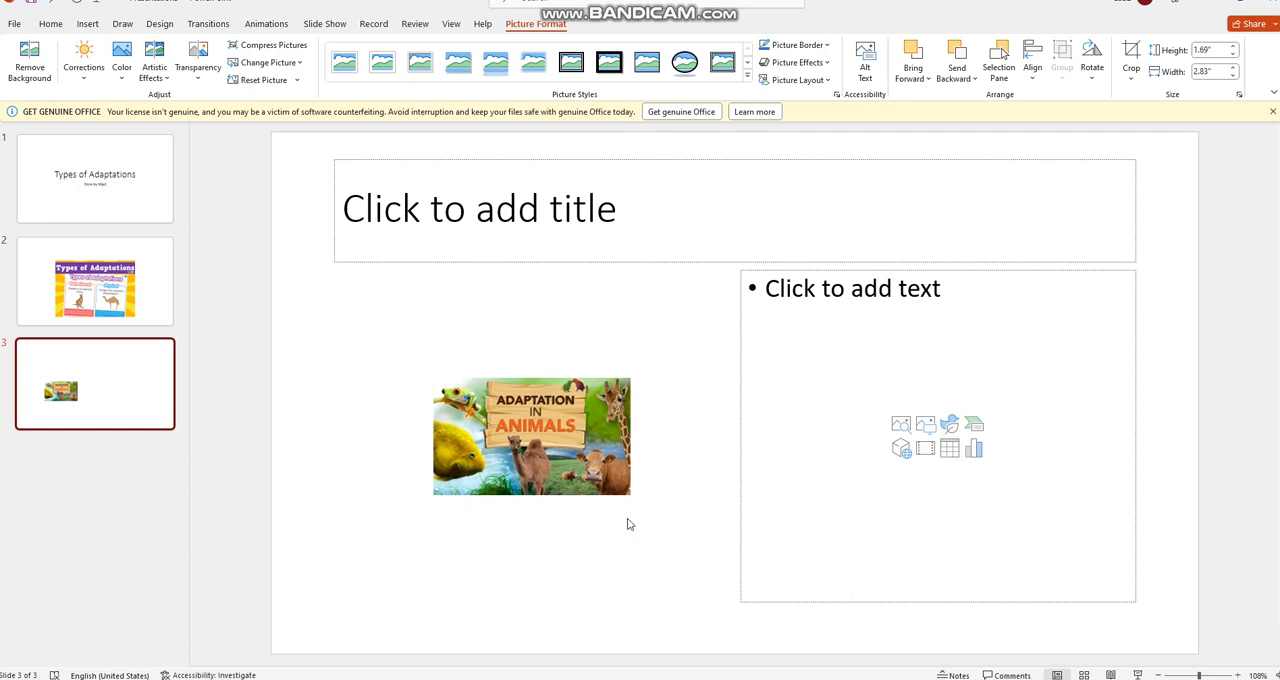
pyautogui.moveTo(628, 510)
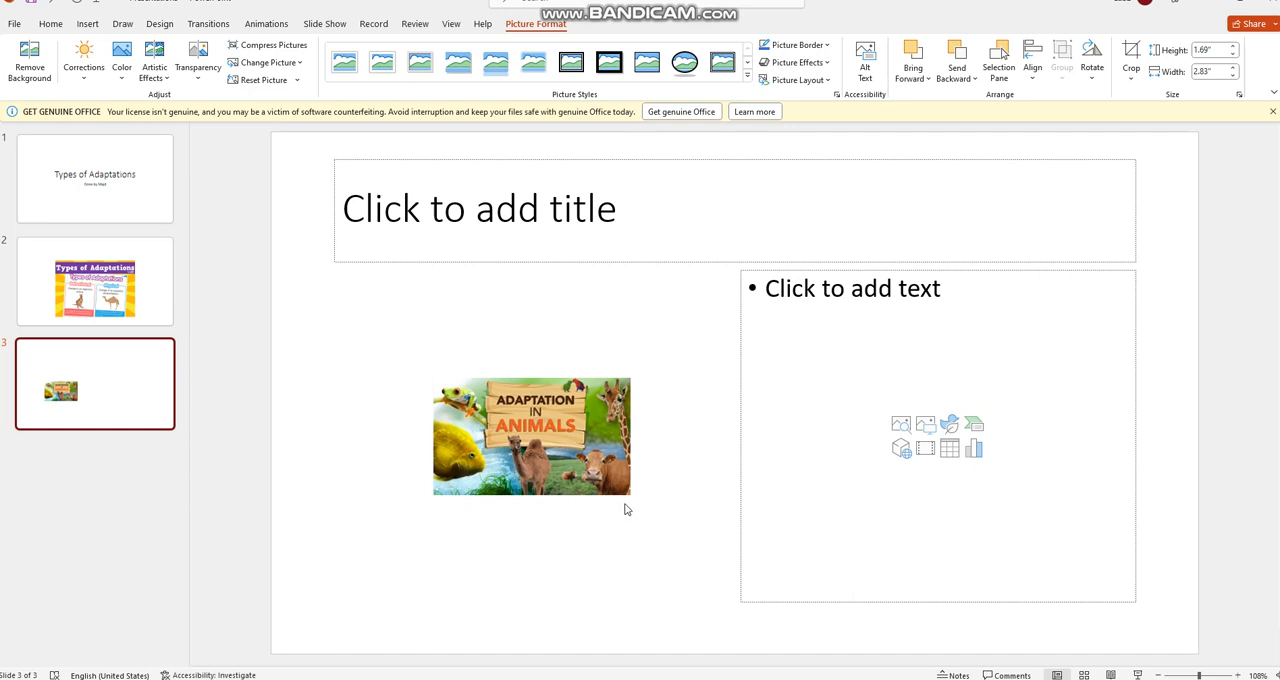